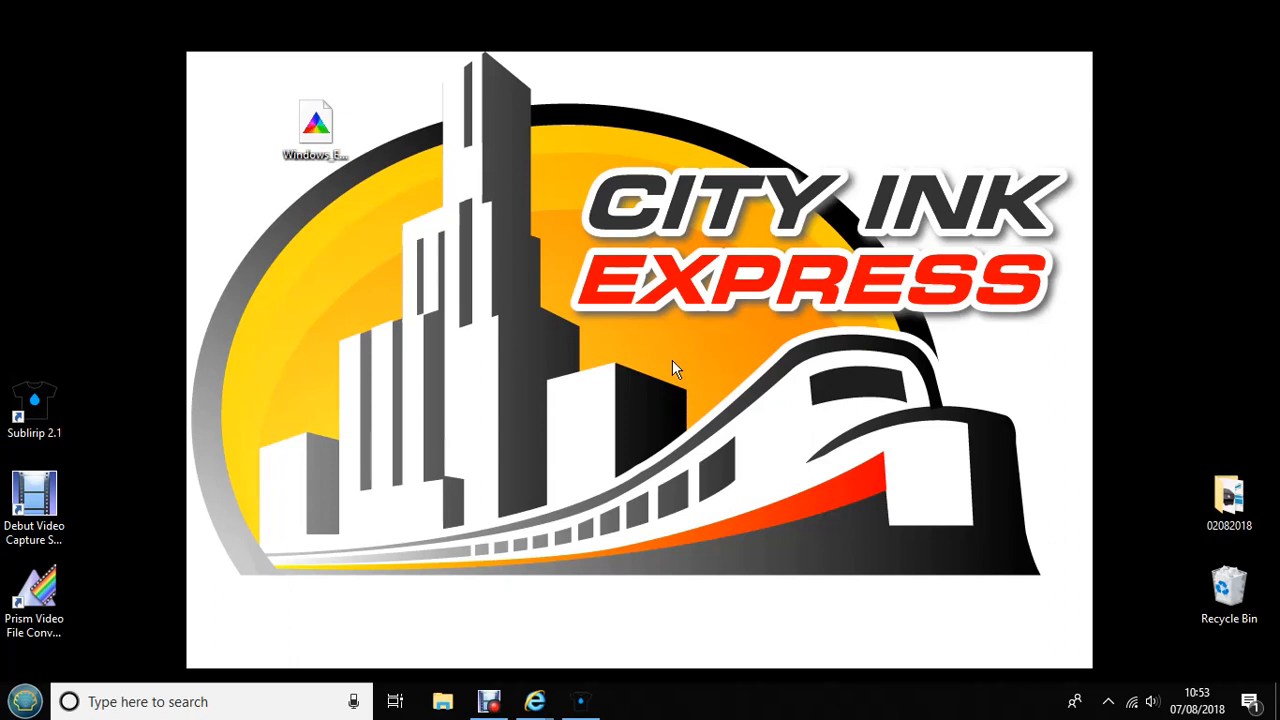
{"action": "mouse_move", "coordinate": [280, 156]}
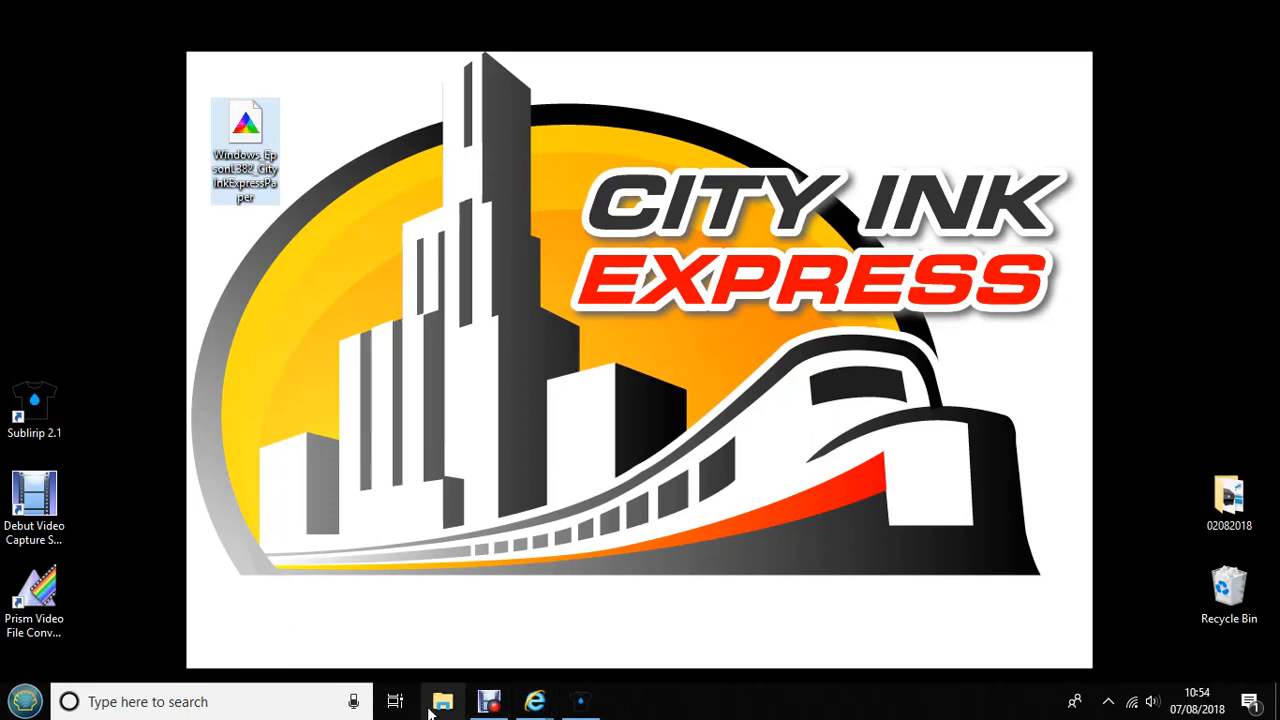
- Show the Desktop in File Explorer with file name extensions visible, revealing the profile's .icm extension
{"action": "left_click", "coordinate": [442, 700]}
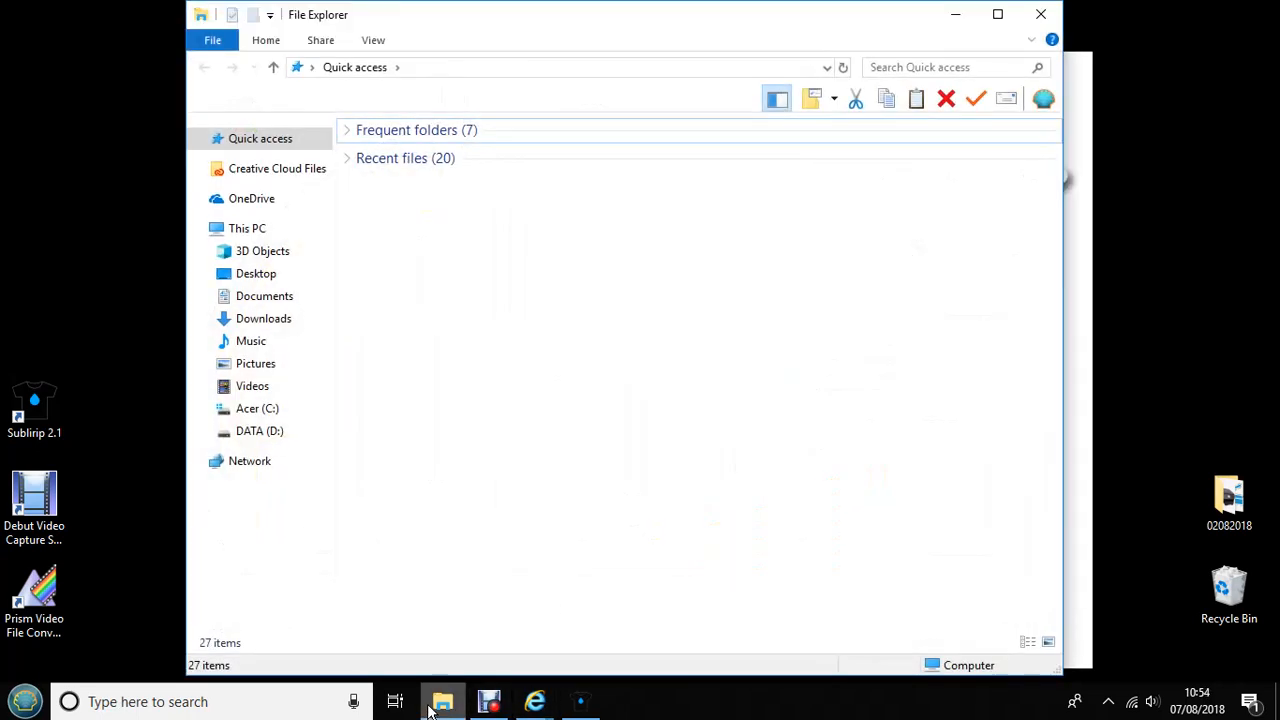
{"action": "mouse_move", "coordinate": [440, 680]}
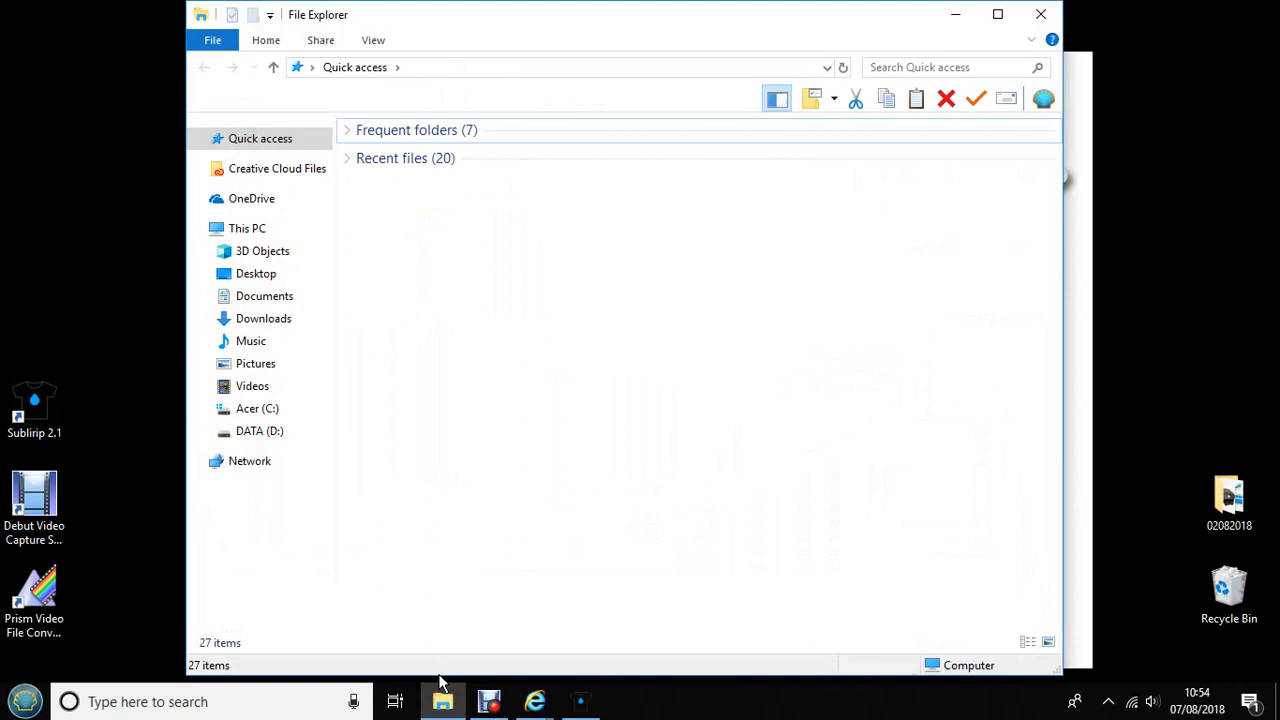
{"action": "mouse_move", "coordinate": [484, 500]}
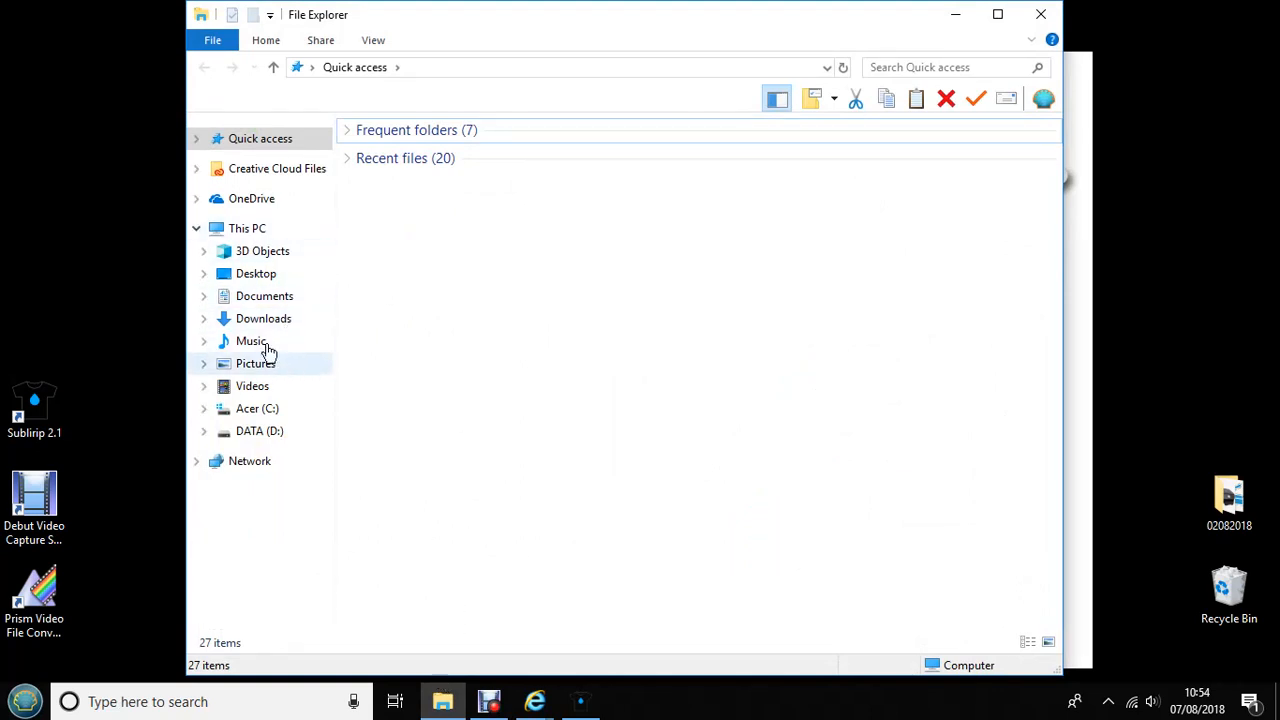
{"action": "left_click", "coordinate": [256, 272]}
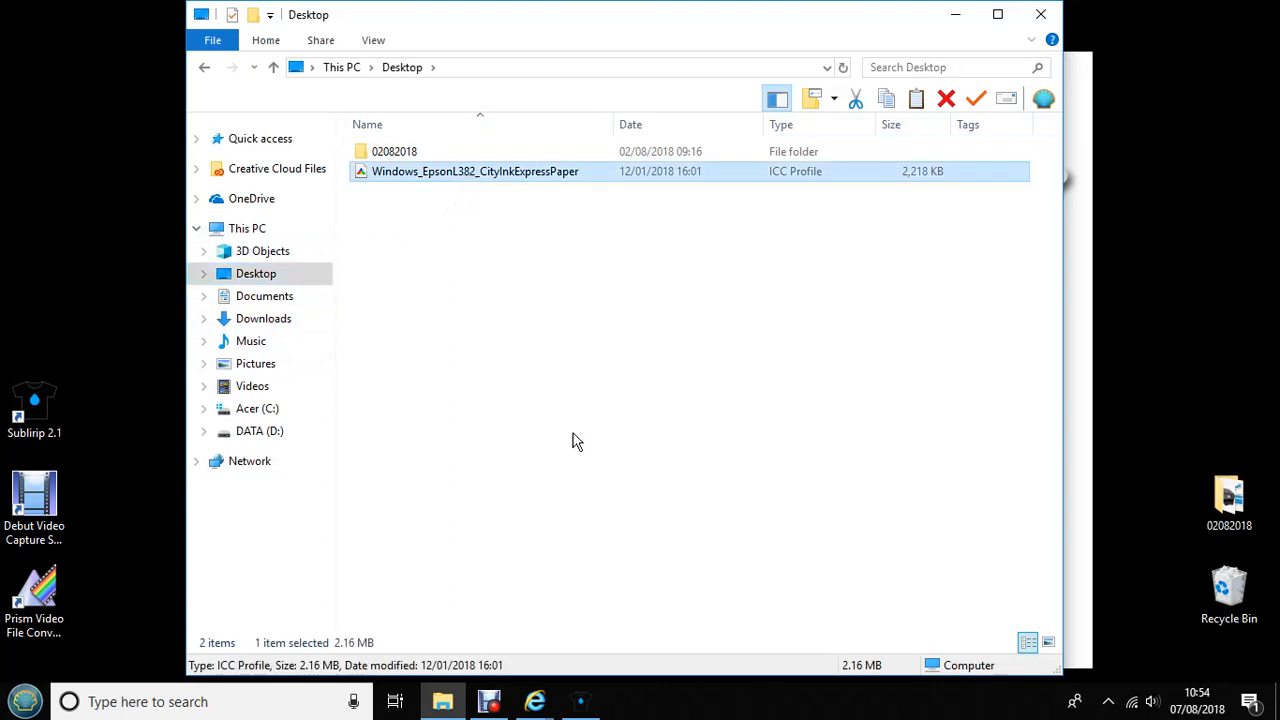
{"action": "left_click", "coordinate": [372, 40]}
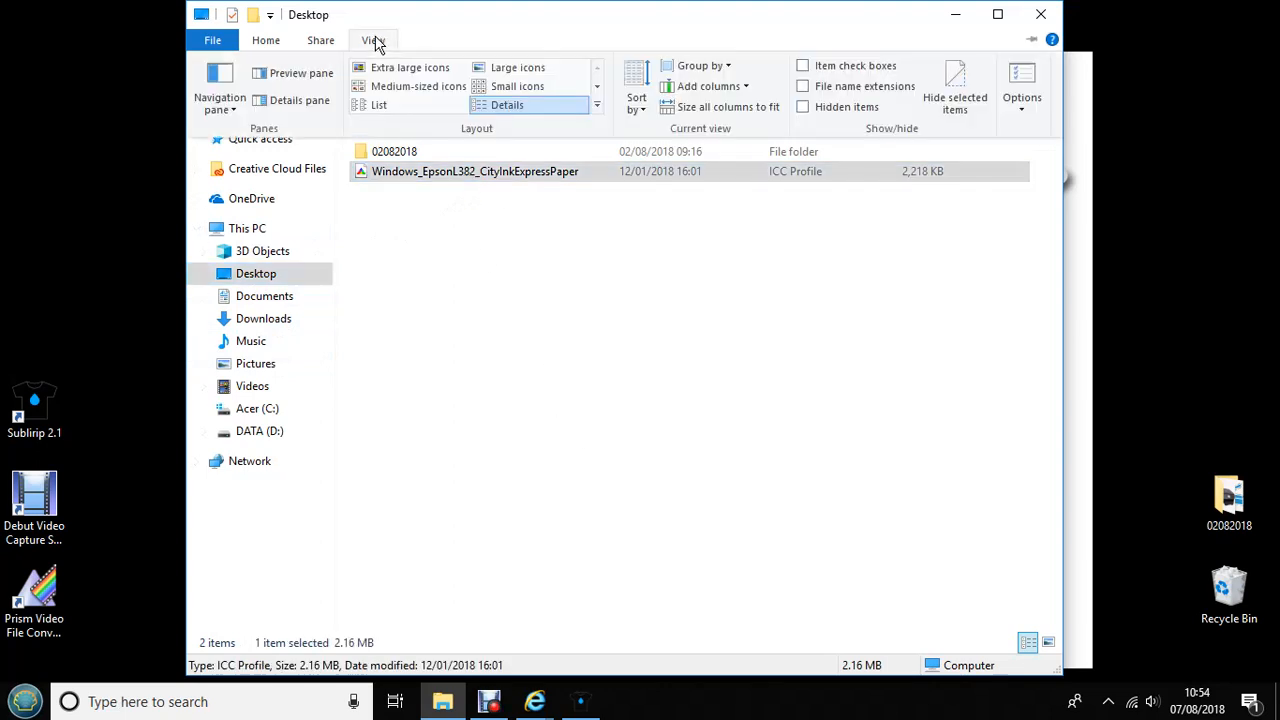
{"action": "mouse_move", "coordinate": [800, 86]}
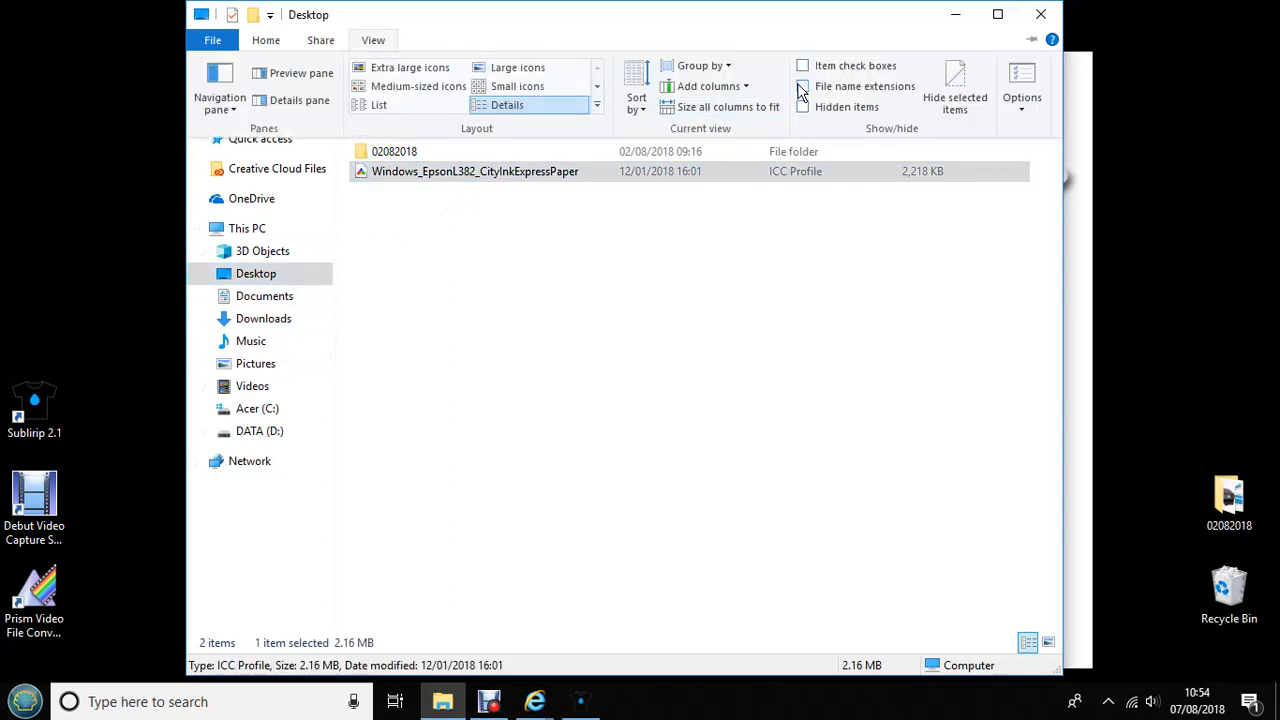
{"action": "left_click", "coordinate": [804, 86]}
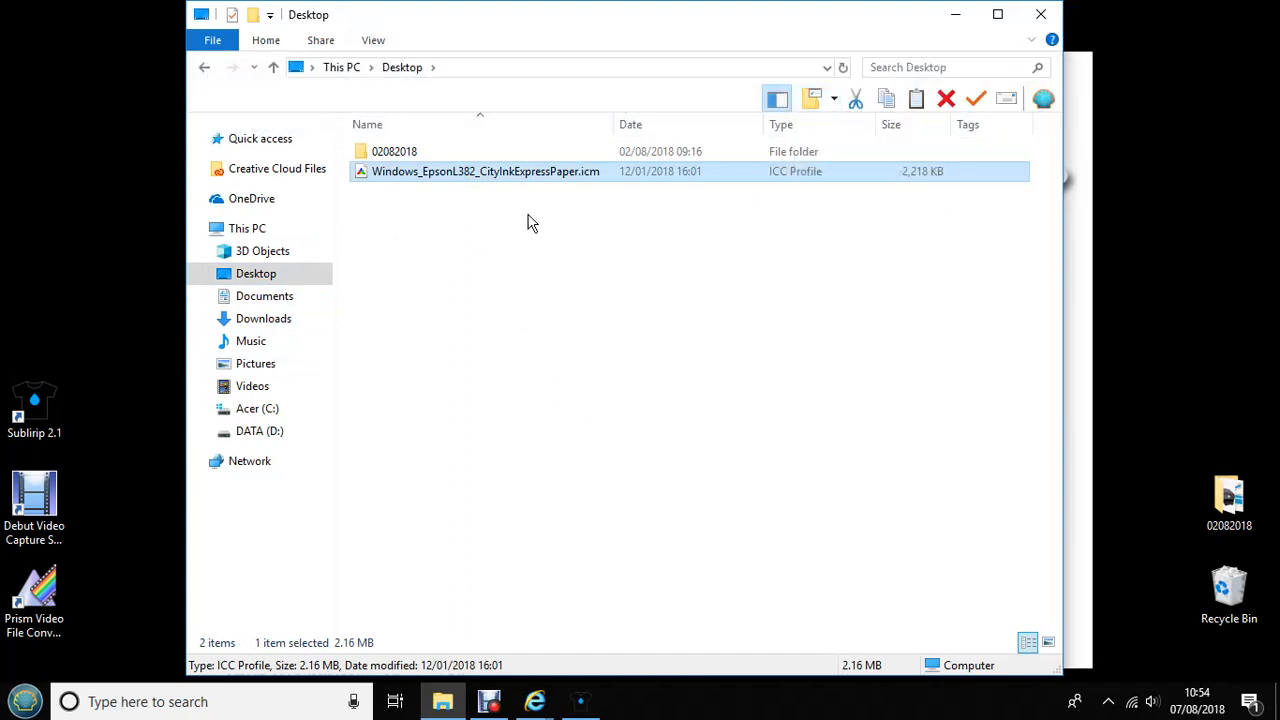
{"action": "mouse_move", "coordinate": [576, 204]}
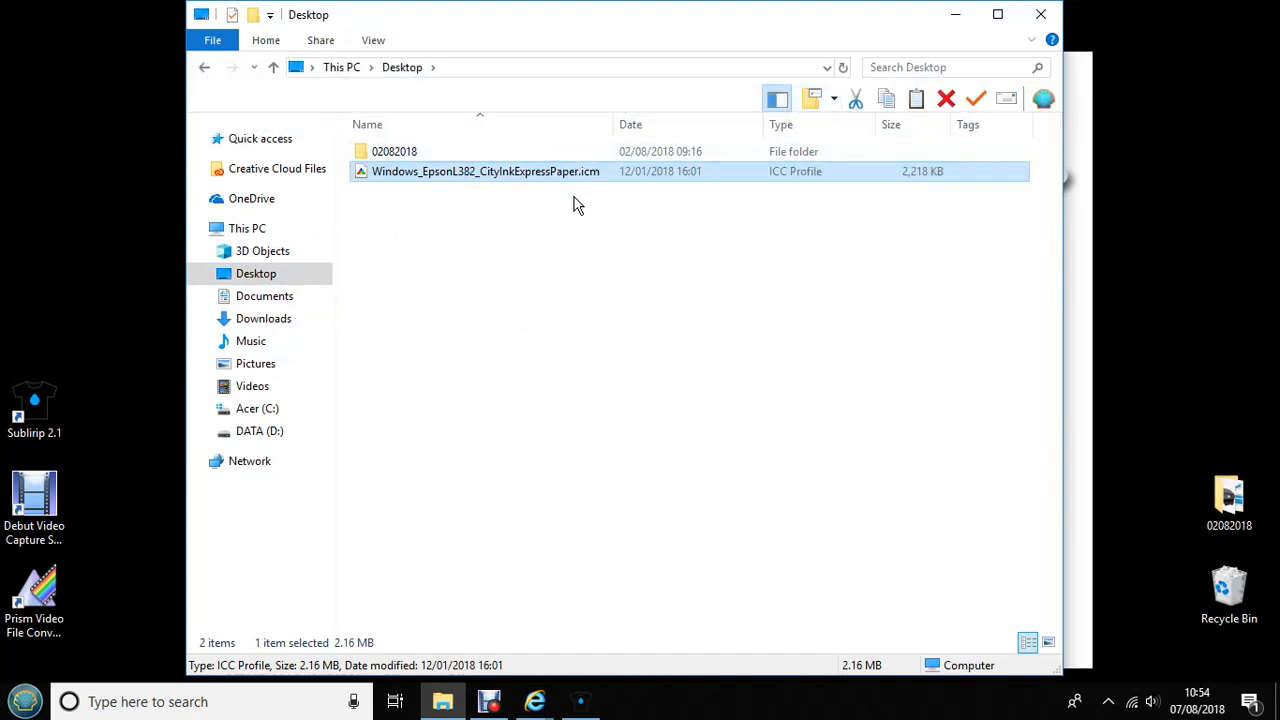
{"action": "mouse_move", "coordinate": [612, 204]}
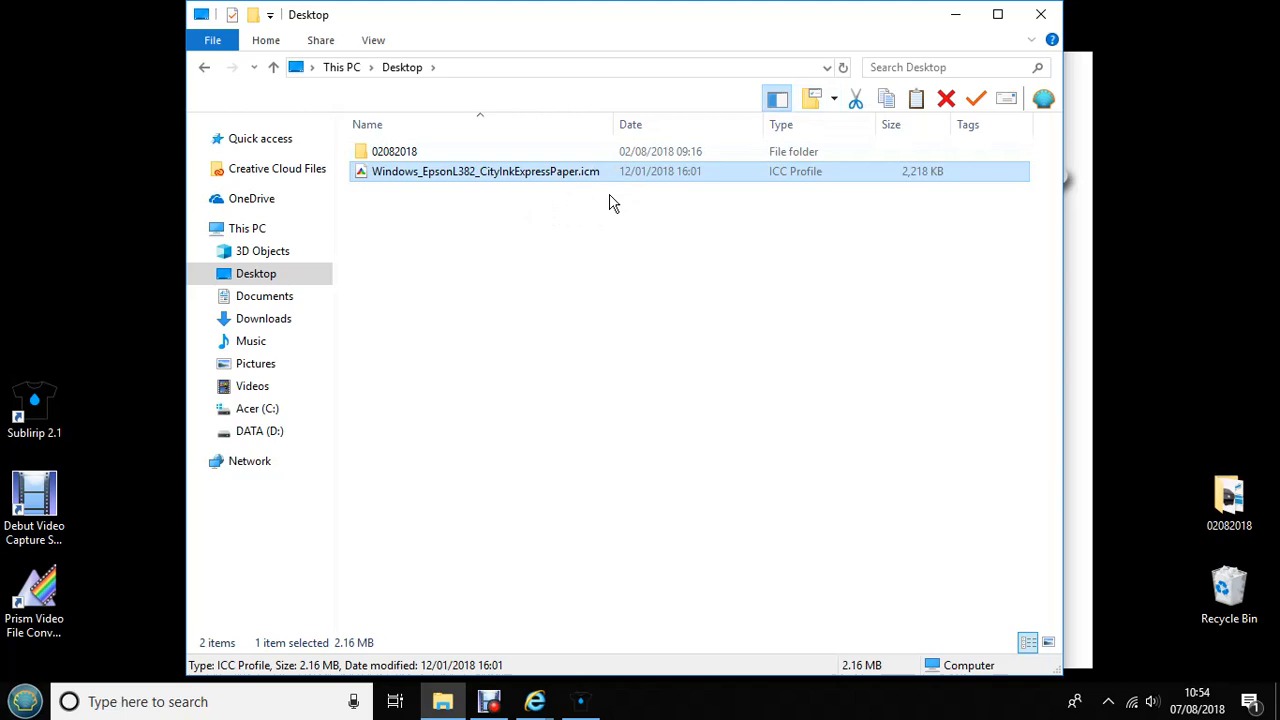
- Rename the Epson L382 profile from .icm to .icc via its Properties and confirm the change
{"action": "right_click", "coordinate": [486, 172]}
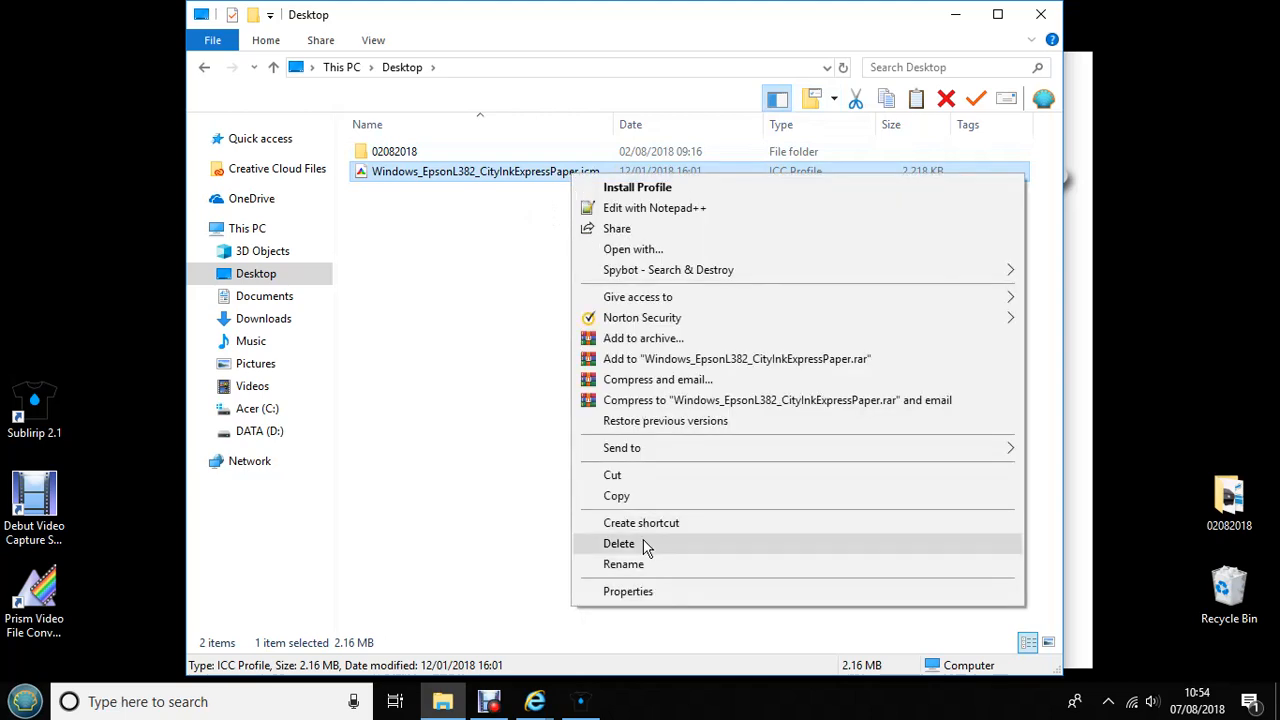
{"action": "left_click", "coordinate": [628, 592]}
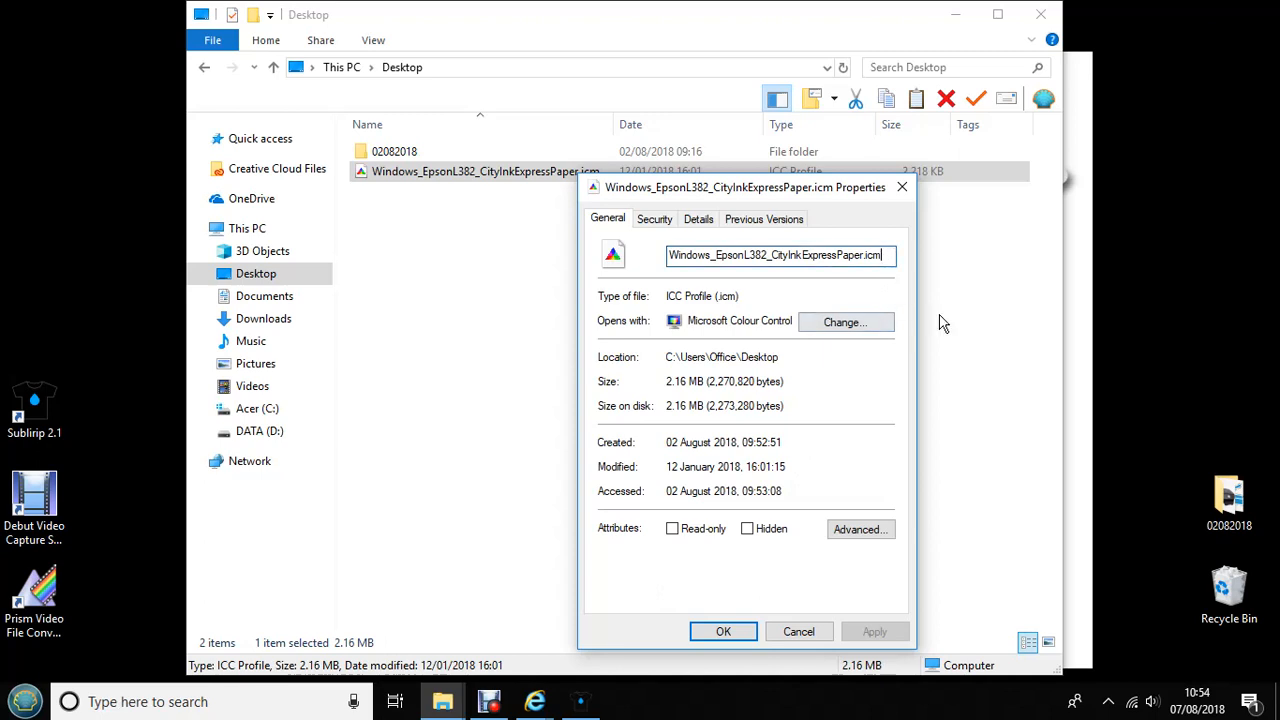
{"action": "key", "text": "Backspace"}
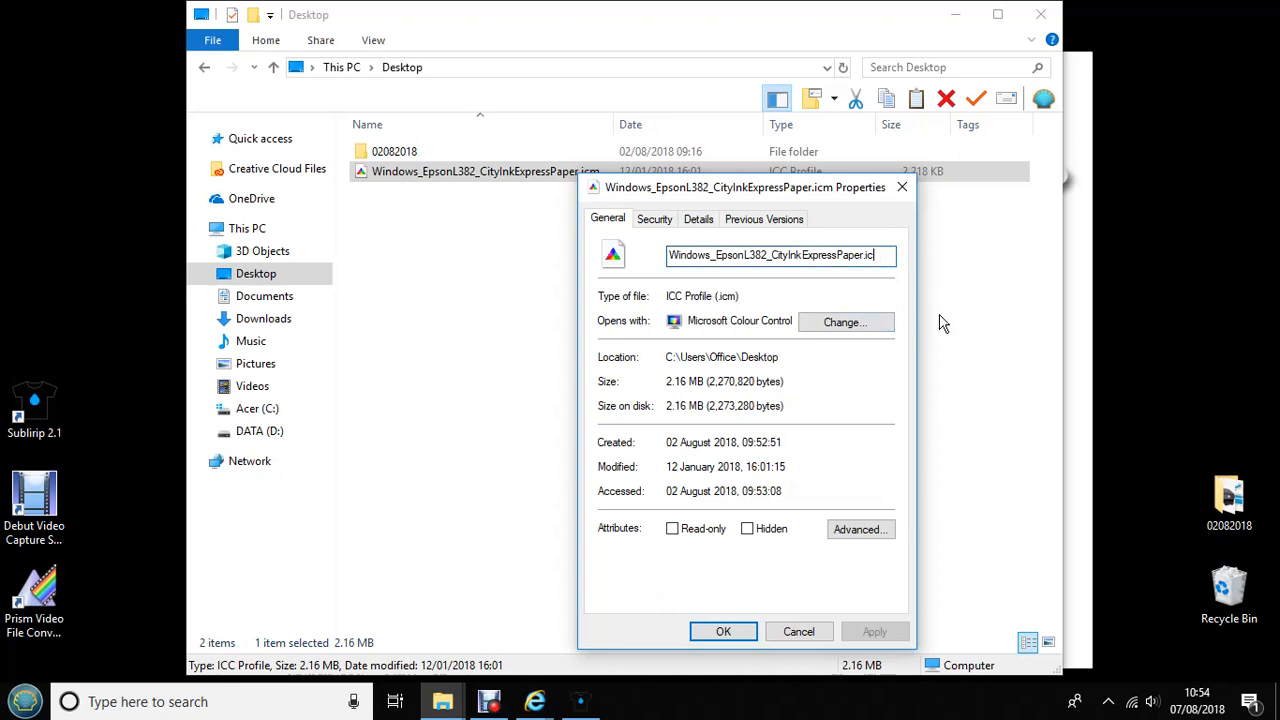
{"action": "mouse_move", "coordinate": [772, 558]}
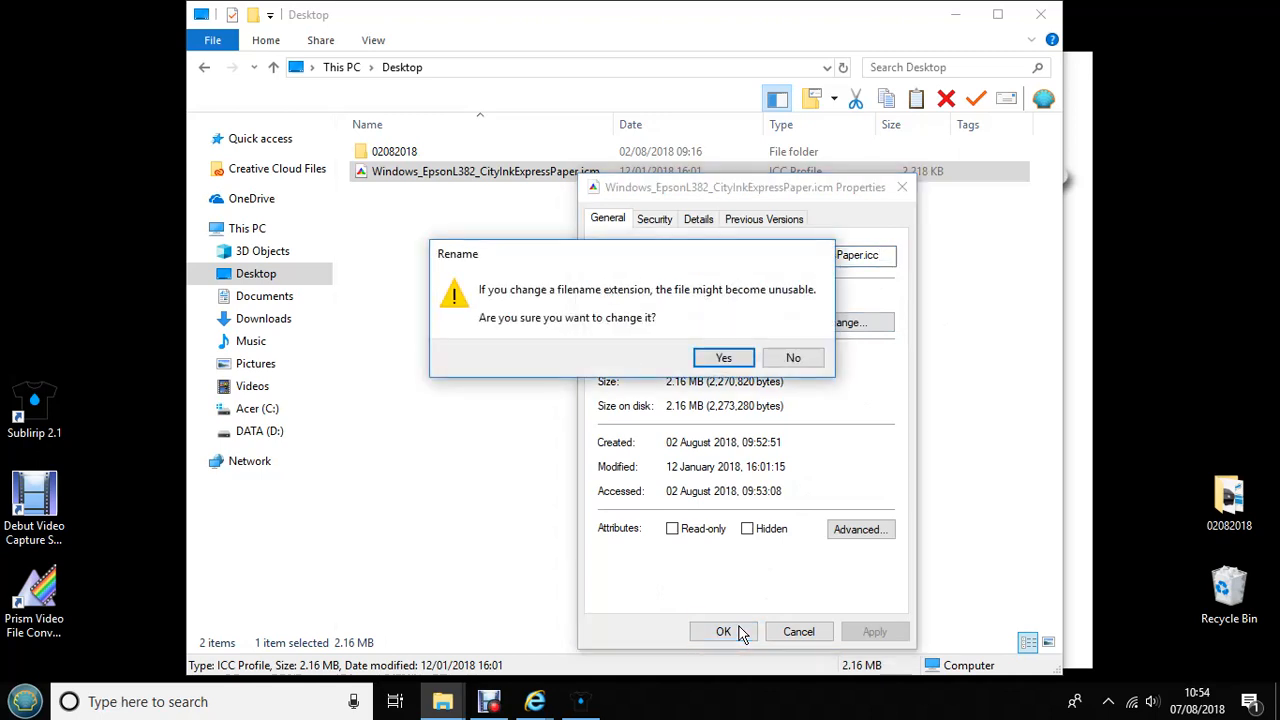
{"action": "mouse_move", "coordinate": [848, 290]}
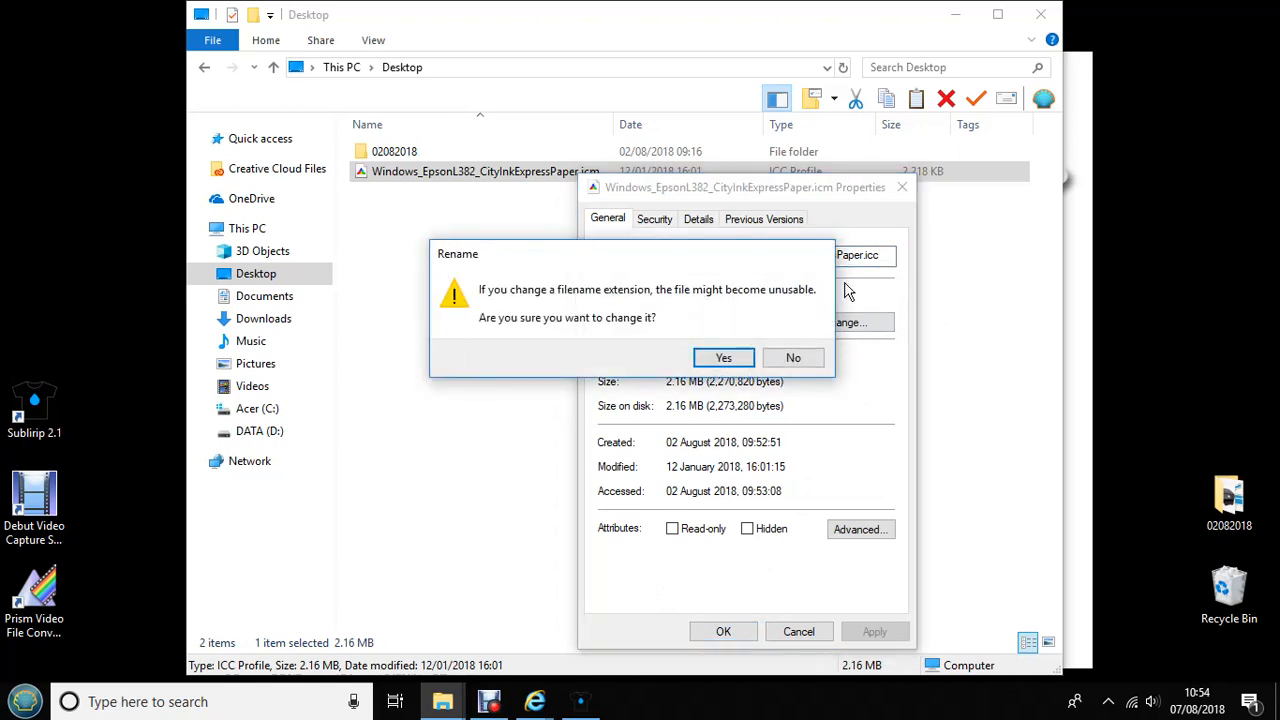
{"action": "left_click", "coordinate": [724, 356]}
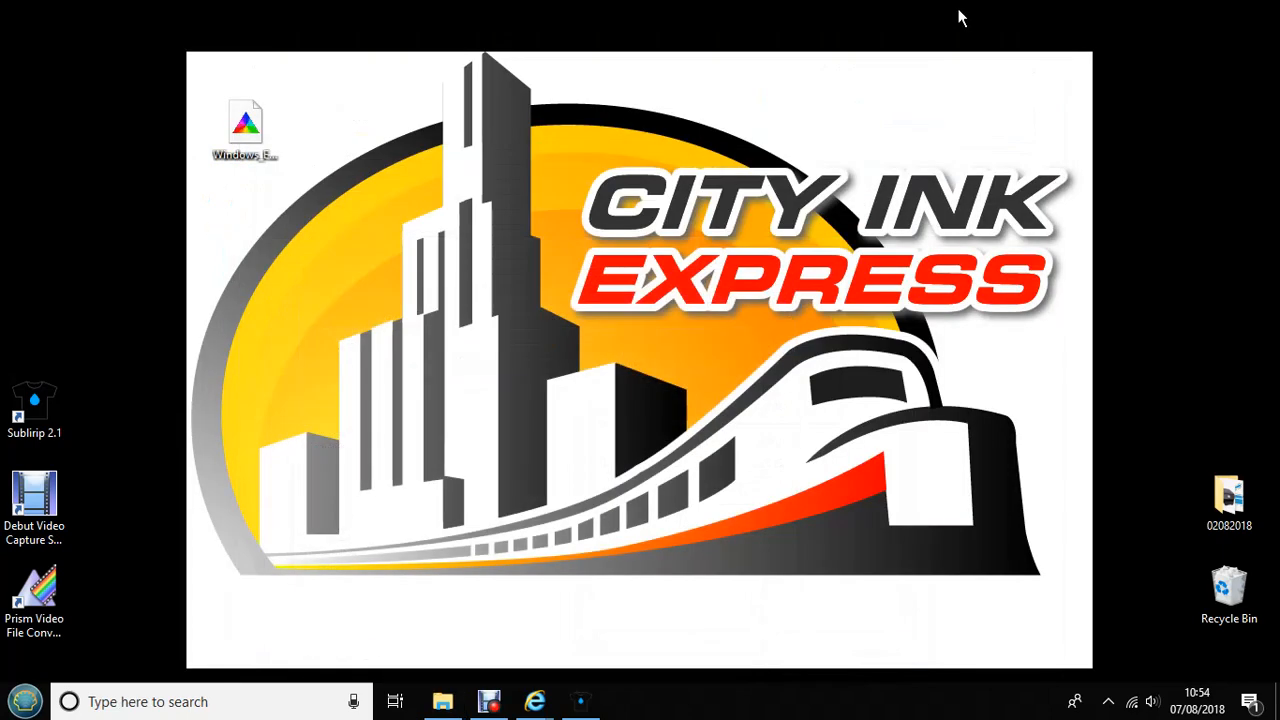
{"action": "mouse_move", "coordinate": [630, 636]}
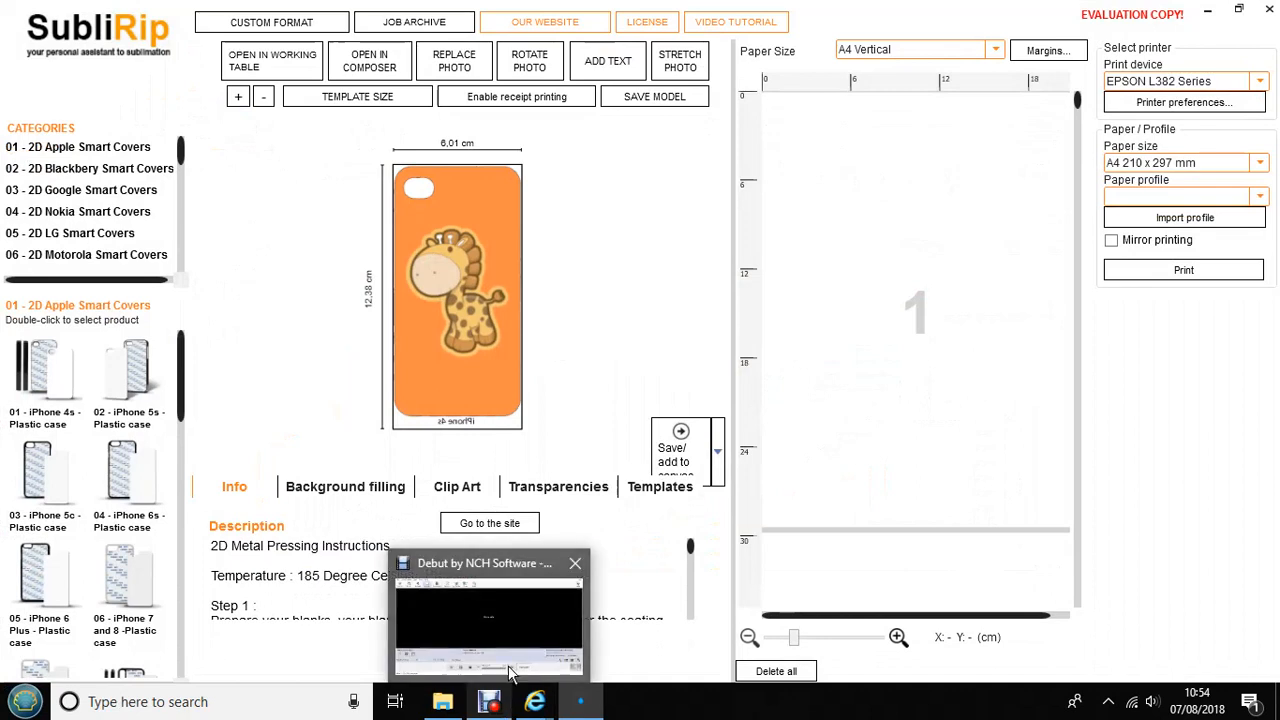
- Keep EPSON L382 Series as the printer and bring up its printing preferences
{"action": "left_click", "coordinate": [576, 562]}
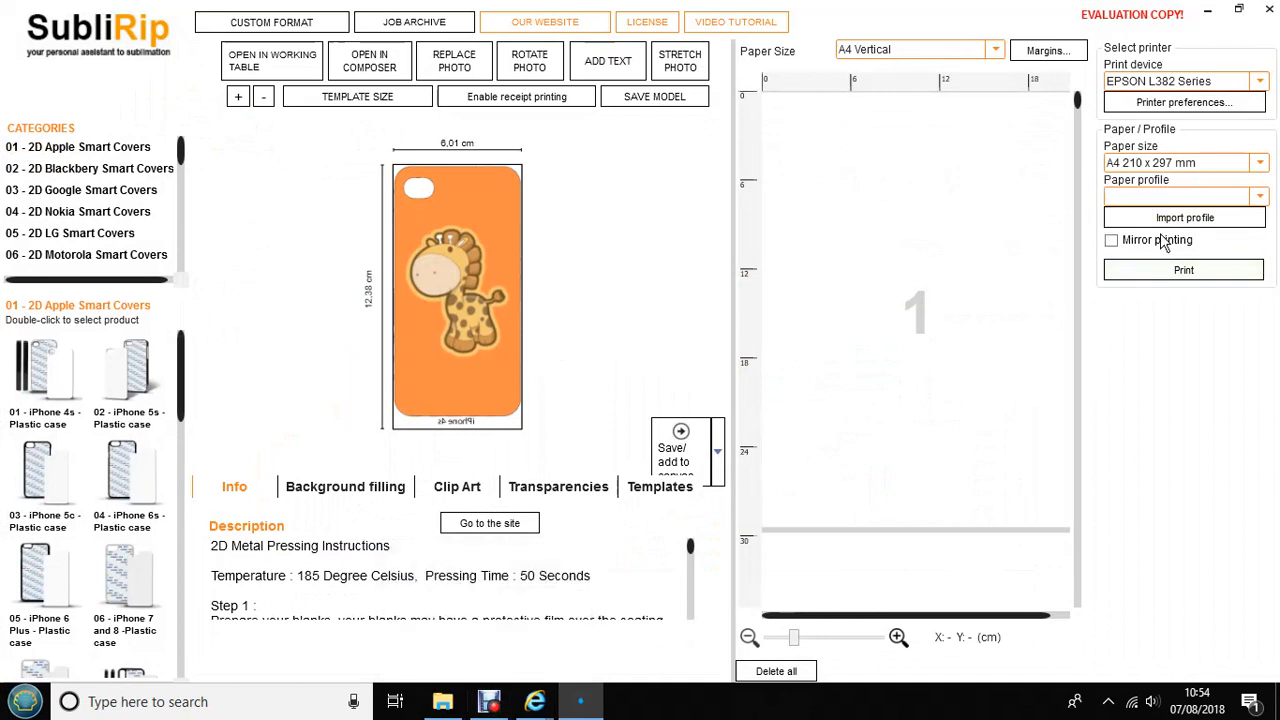
{"action": "mouse_move", "coordinate": [1258, 250]}
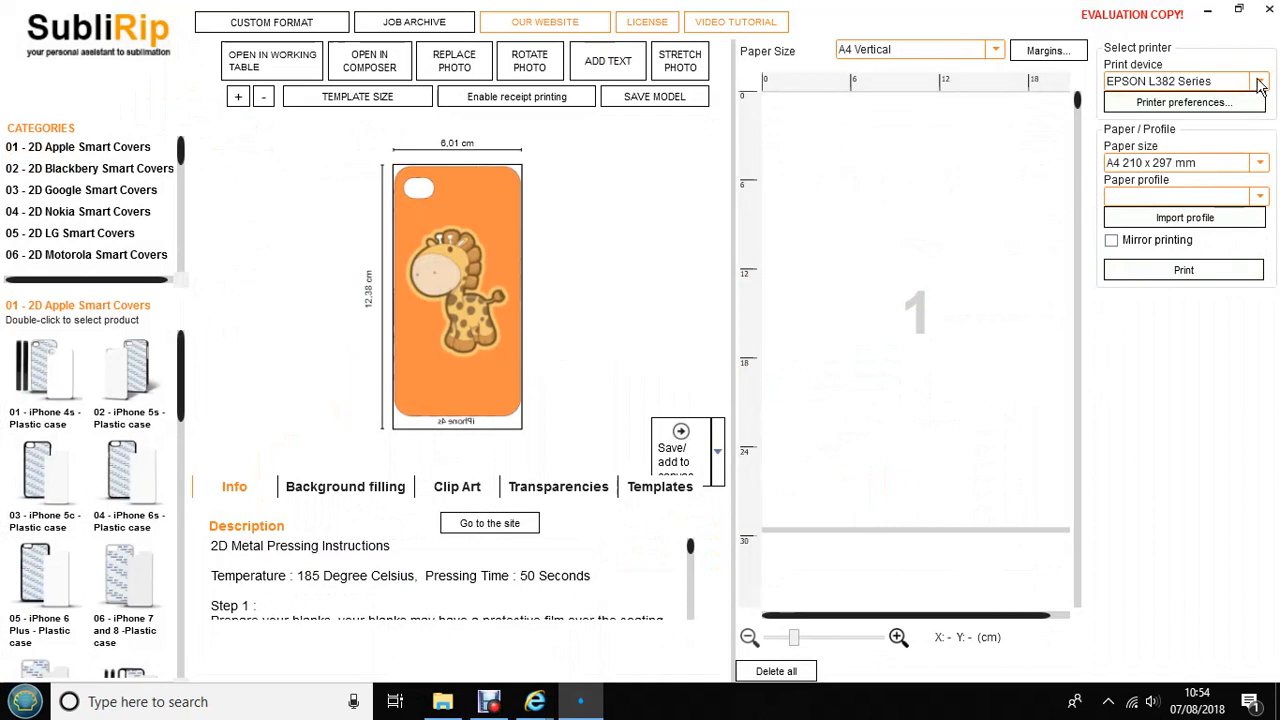
{"action": "left_click", "coordinate": [1260, 80]}
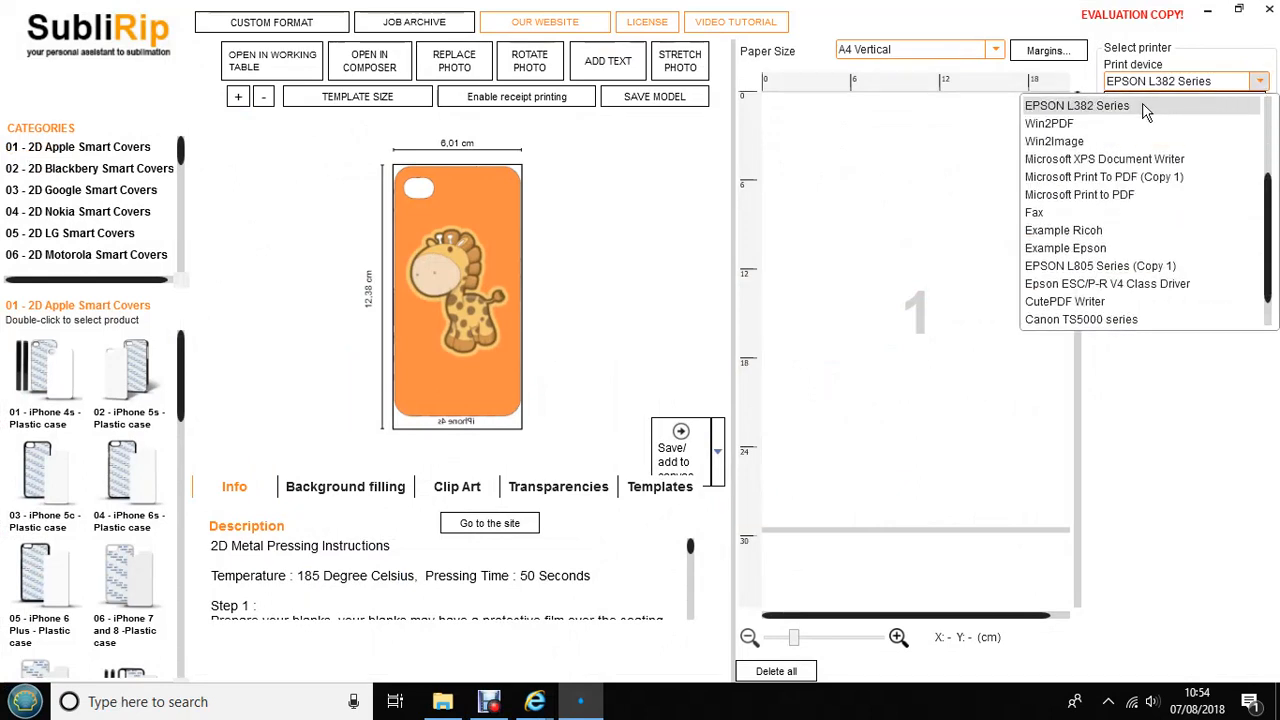
{"action": "left_click", "coordinate": [1076, 104]}
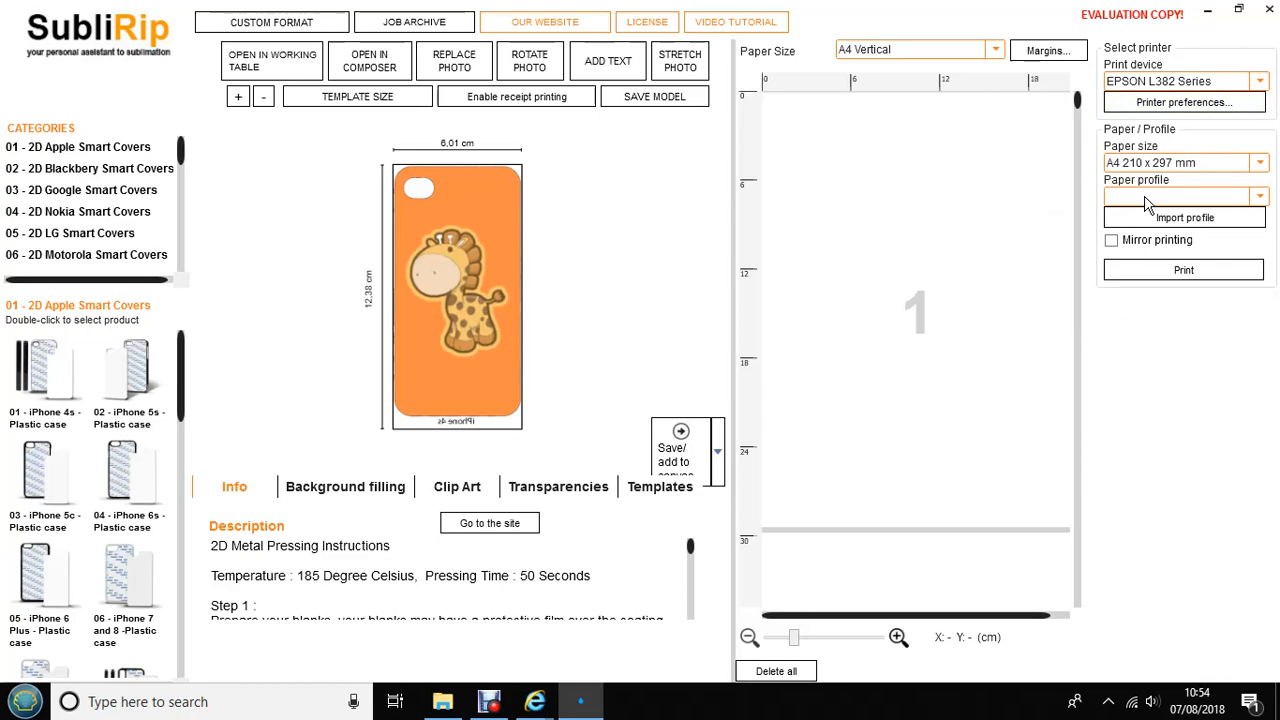
{"action": "mouse_move", "coordinate": [1184, 100]}
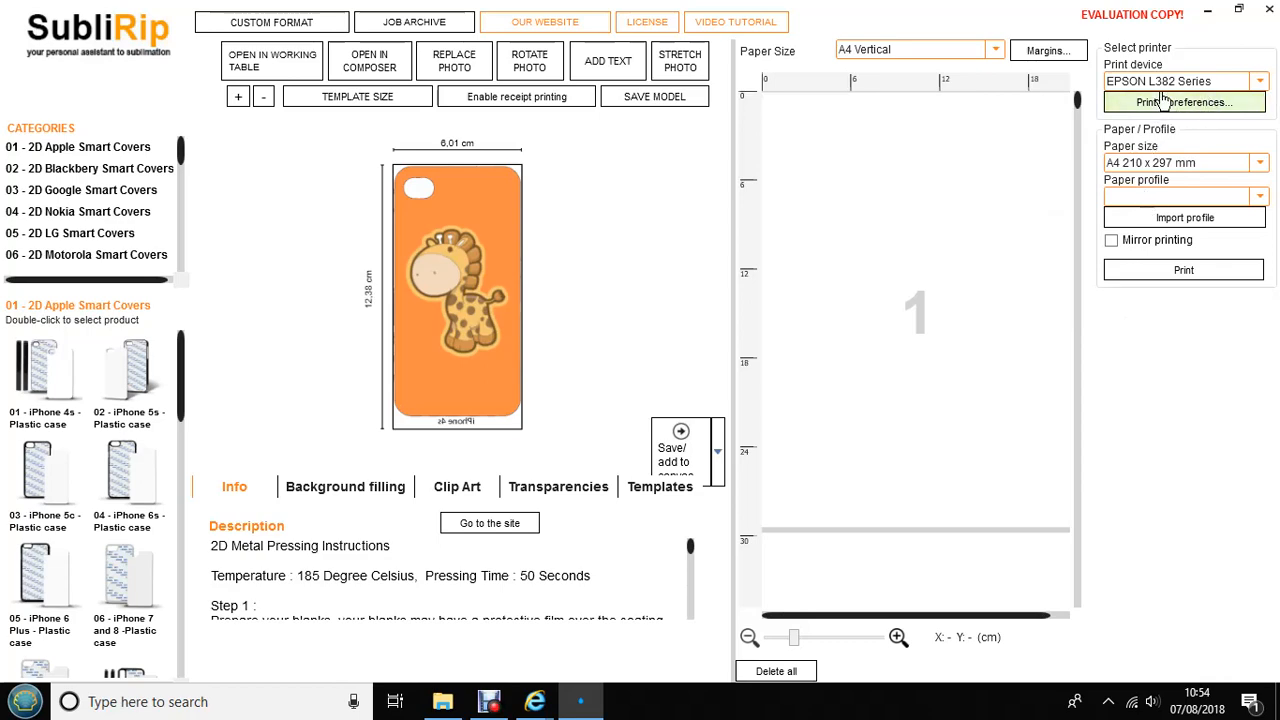
{"action": "mouse_move", "coordinate": [1188, 112]}
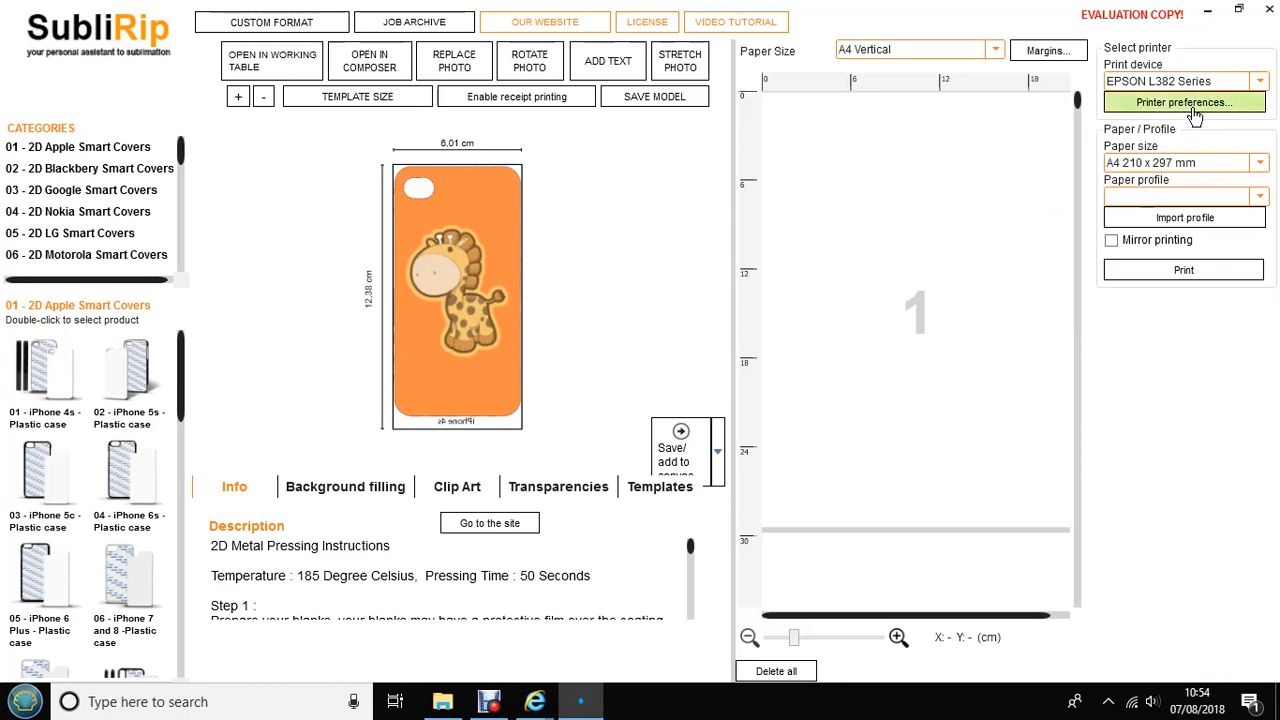
{"action": "left_click", "coordinate": [1184, 102]}
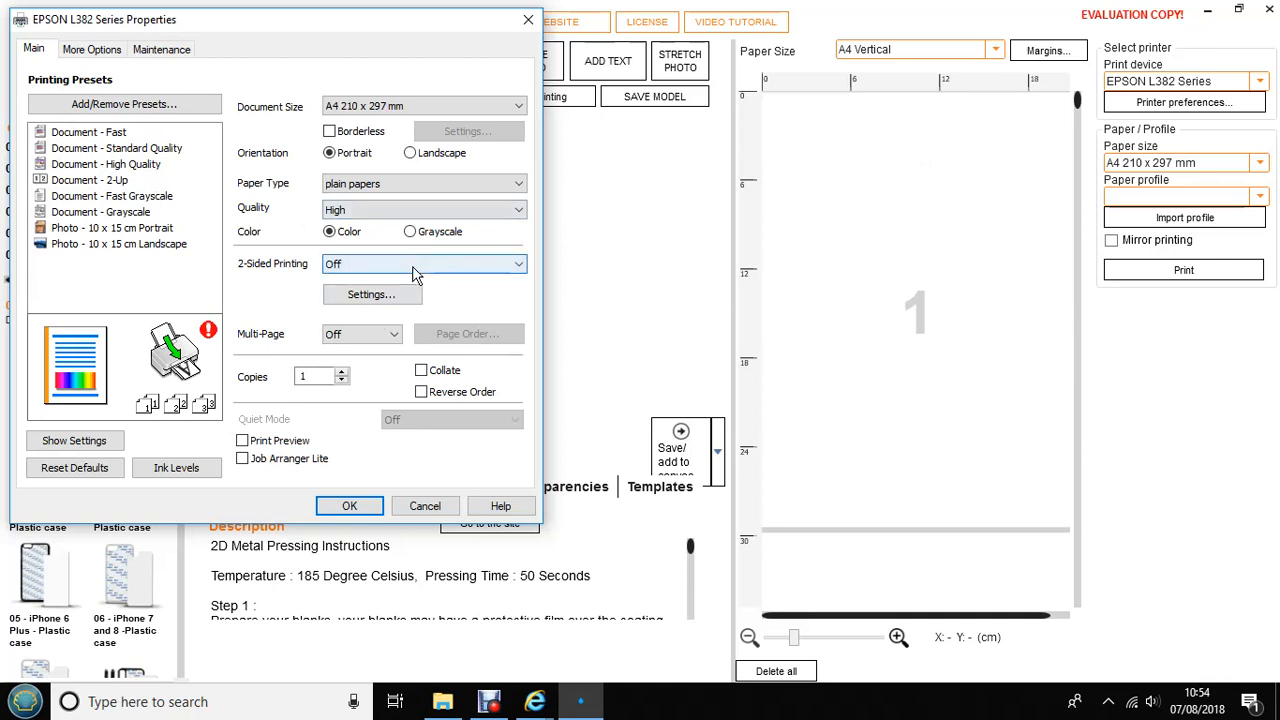
{"action": "mouse_move", "coordinate": [410, 210]}
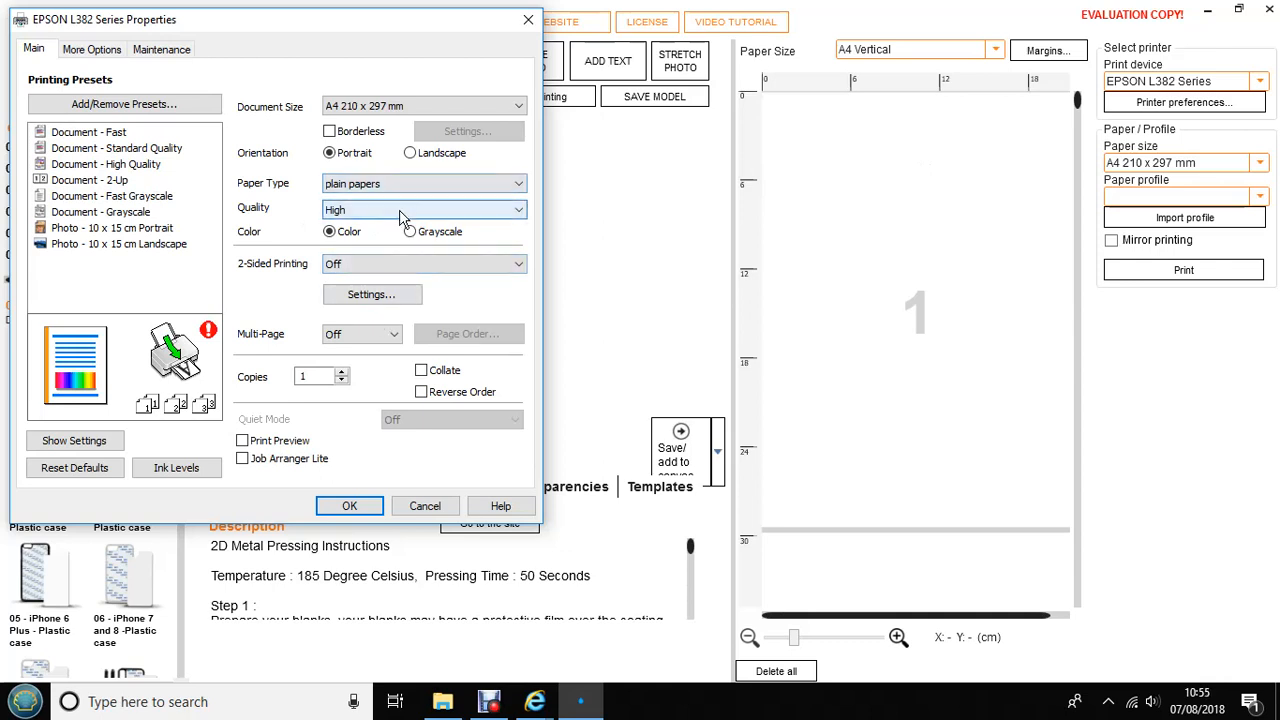
- Set the Epson L382 colour correction to No Color Adjustment under More Options > Advanced
{"action": "left_click", "coordinate": [92, 48]}
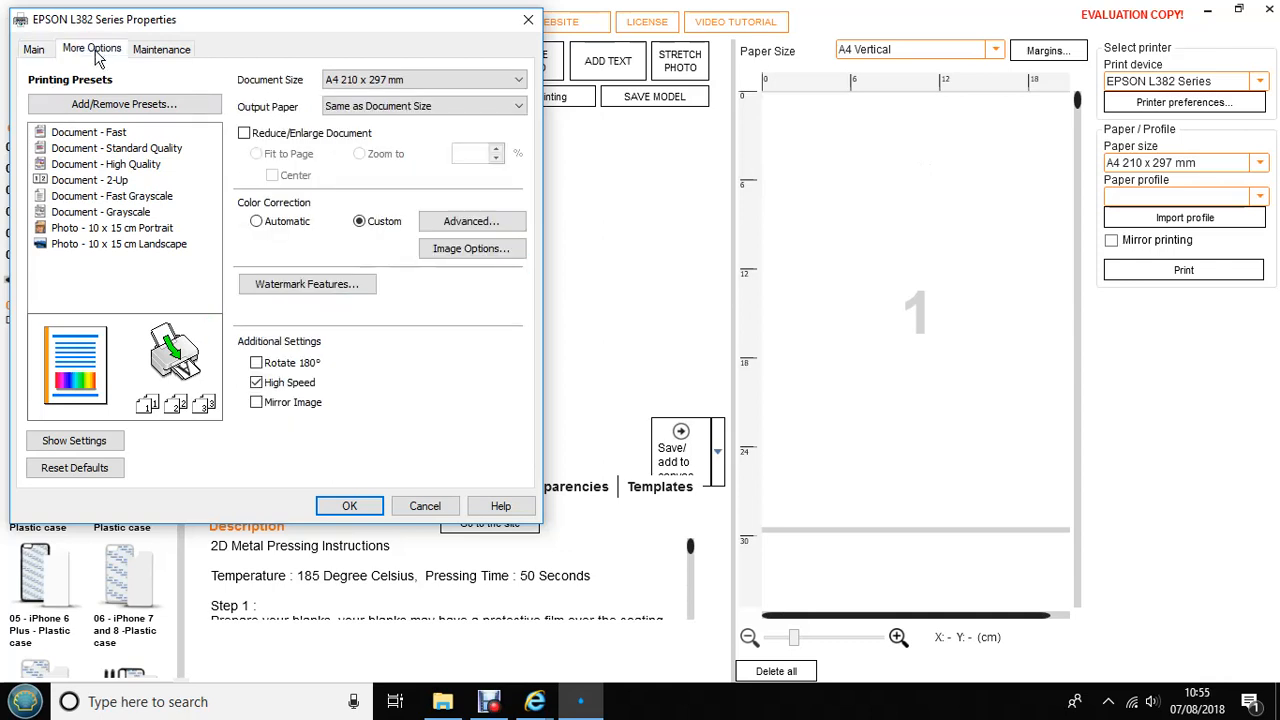
{"action": "left_click", "coordinate": [470, 220]}
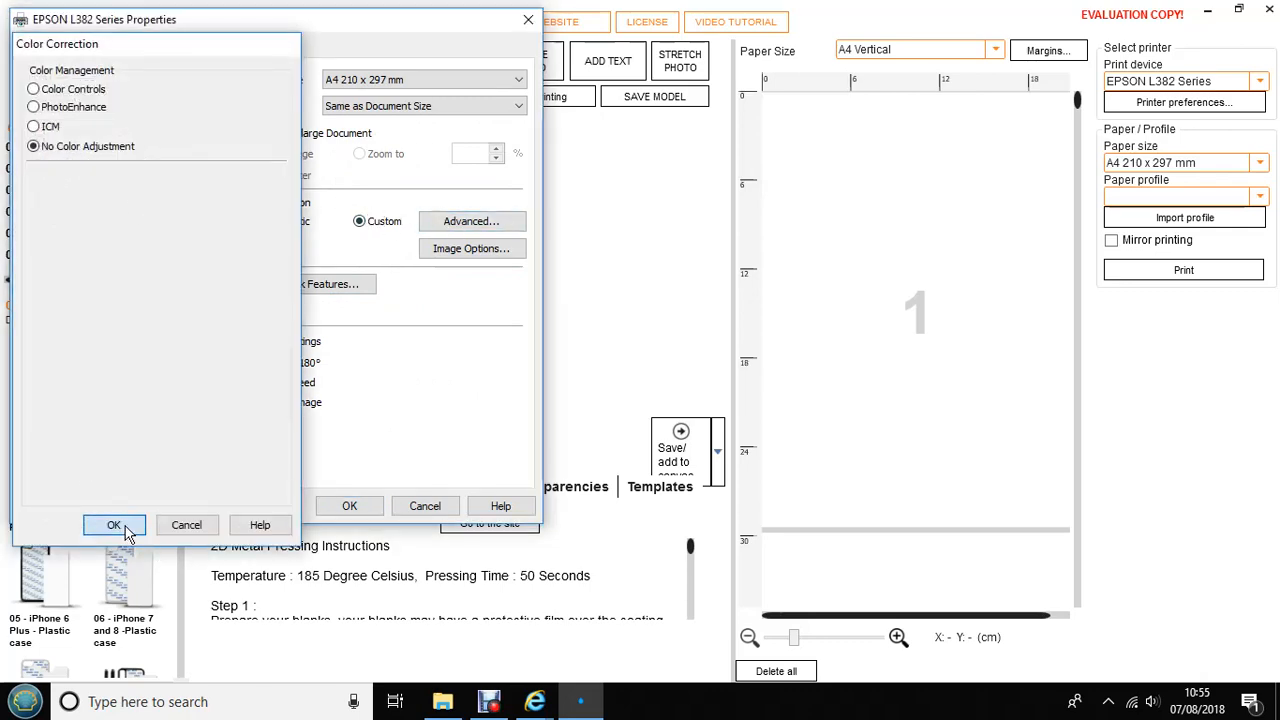
{"action": "left_click", "coordinate": [112, 524]}
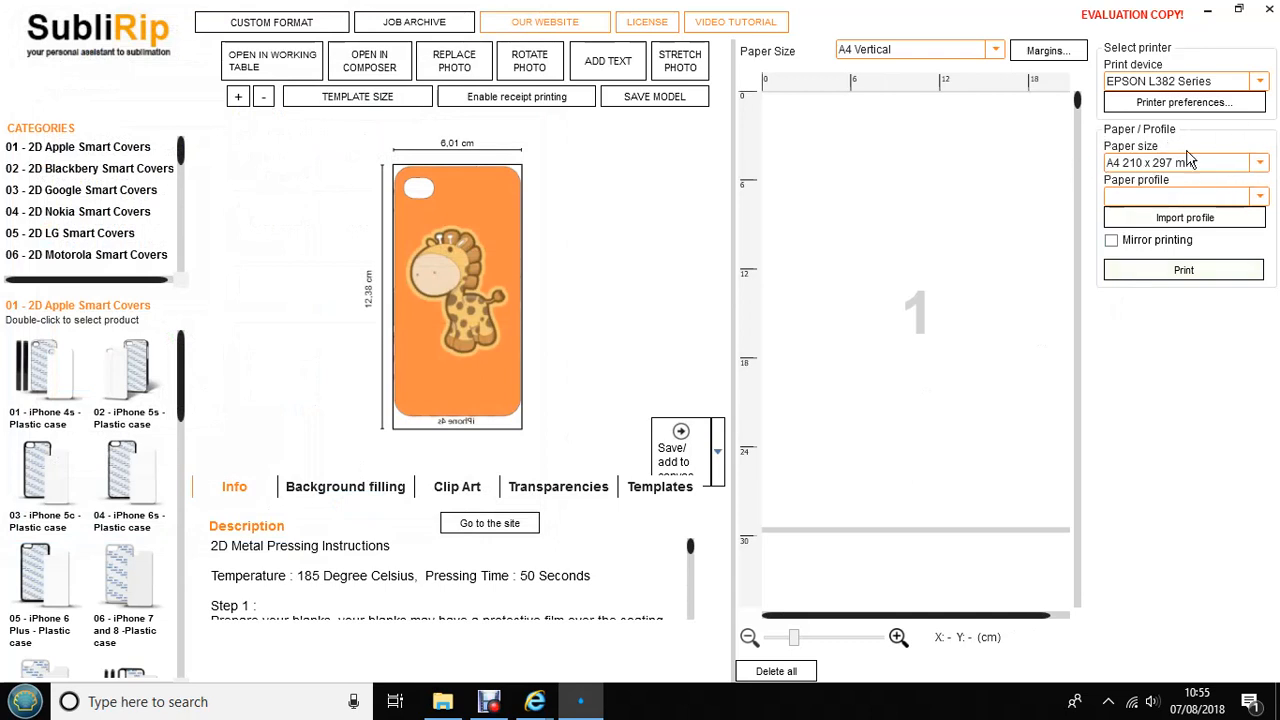
{"action": "mouse_move", "coordinate": [1212, 160]}
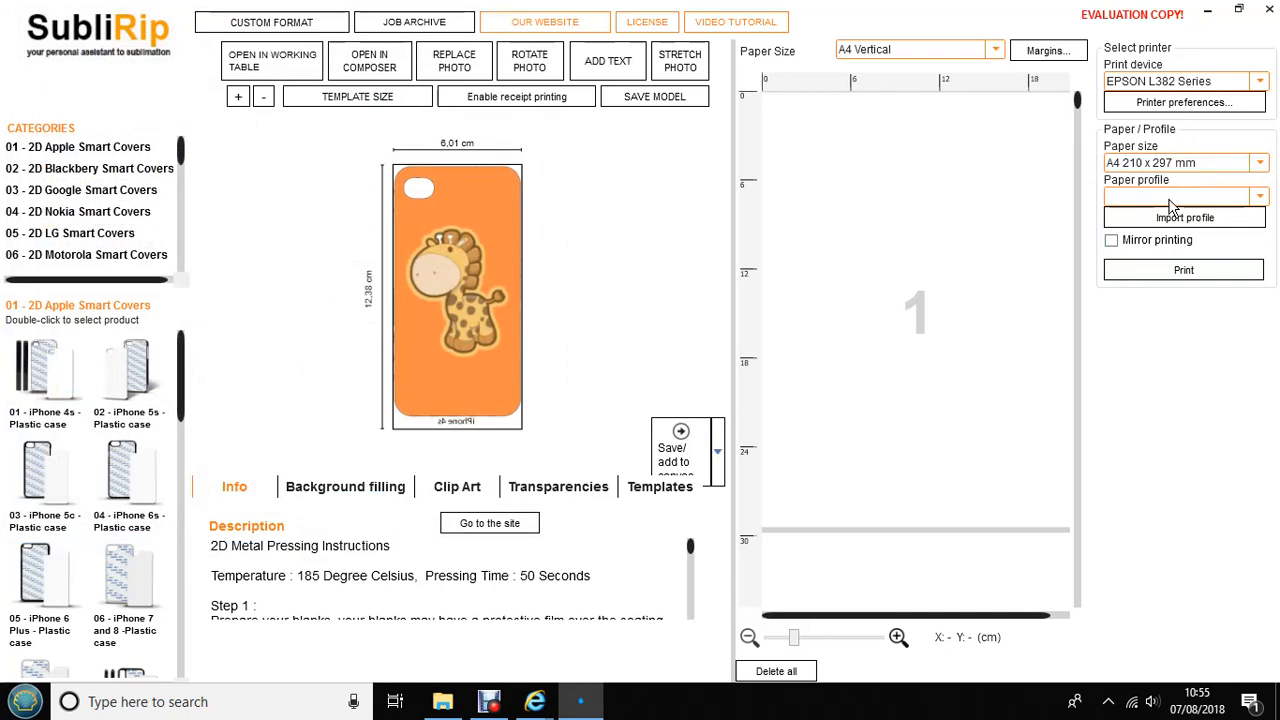
{"action": "mouse_move", "coordinate": [1222, 198]}
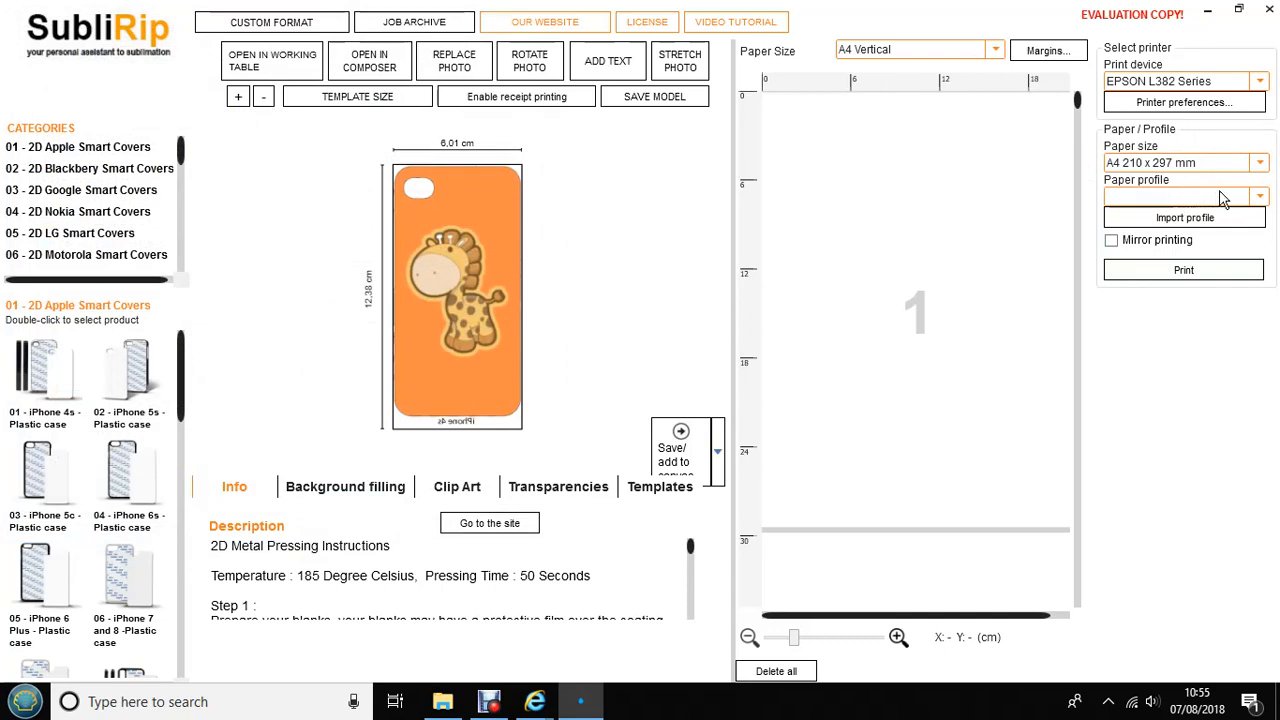
- Check the empty Paper profile list and start importing a colour profile for the EPSON L382
{"action": "left_click", "coordinate": [1258, 196]}
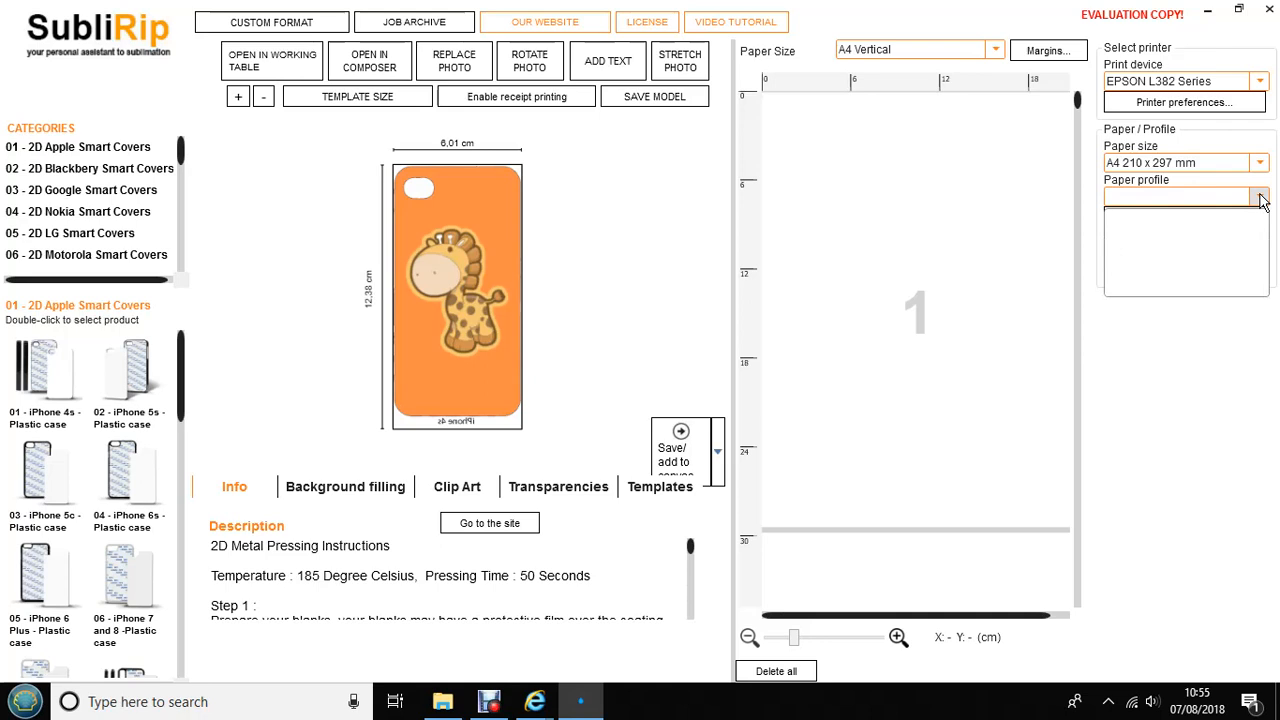
{"action": "left_click", "coordinate": [1260, 196]}
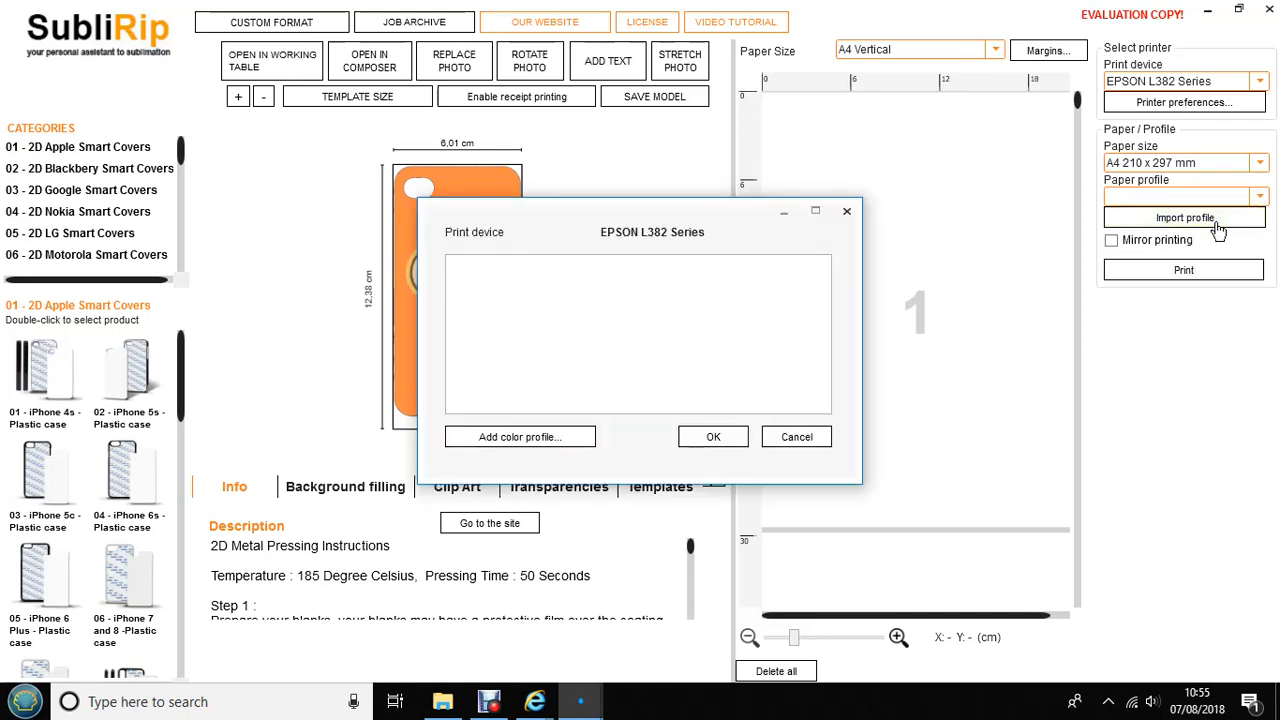
- Import the Windows_EpsonL382_CityInkExpressPaper .icc file from the Desktop and confirm it
{"action": "left_click", "coordinate": [520, 436]}
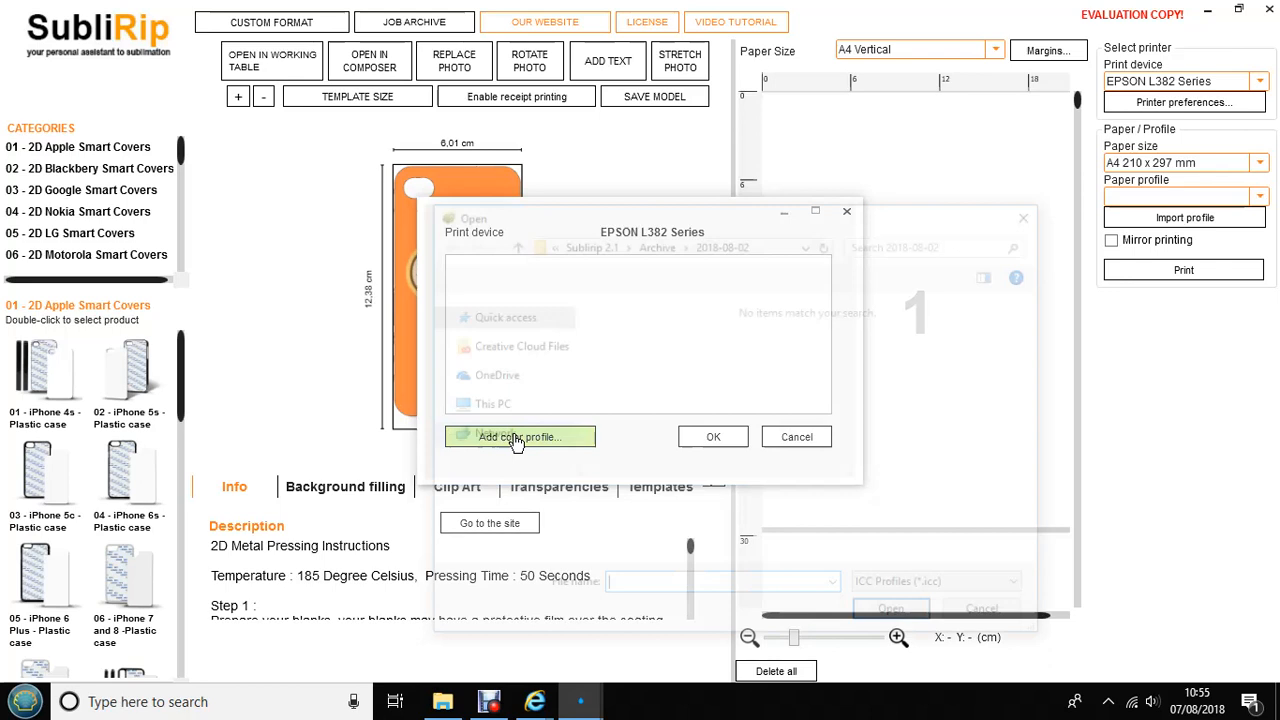
{"action": "left_click", "coordinate": [518, 436]}
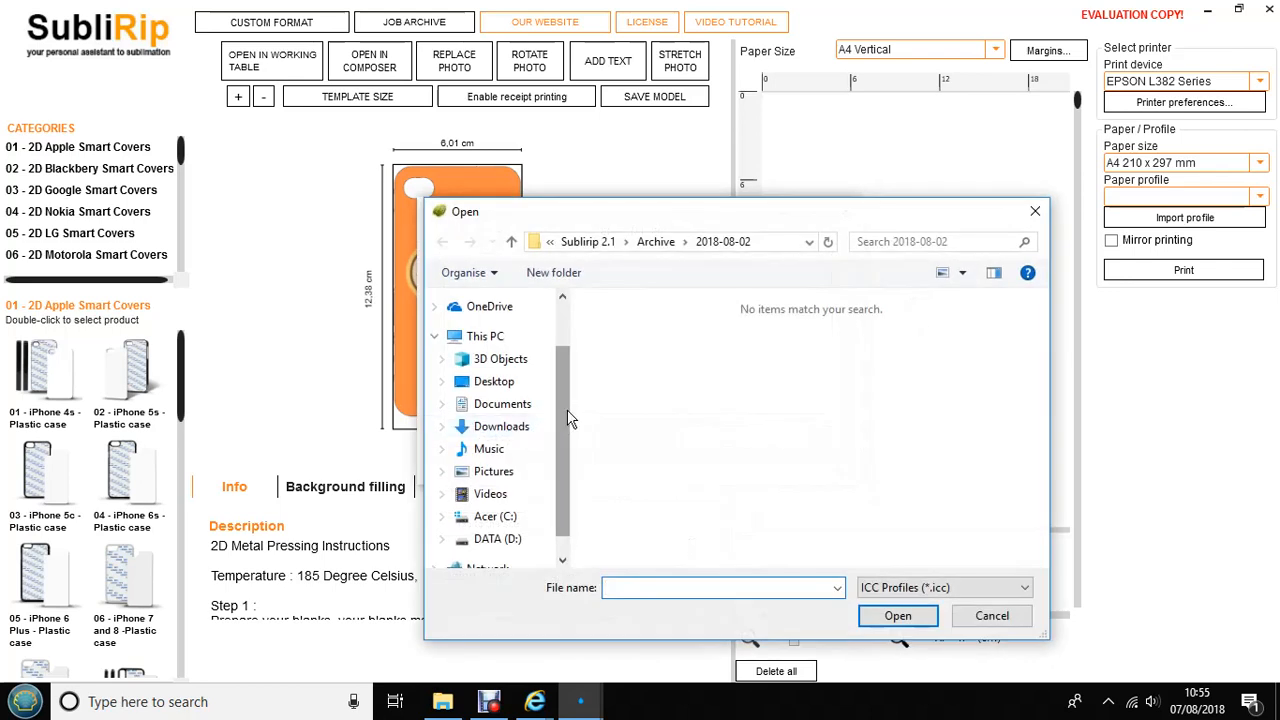
{"action": "mouse_move", "coordinate": [492, 380]}
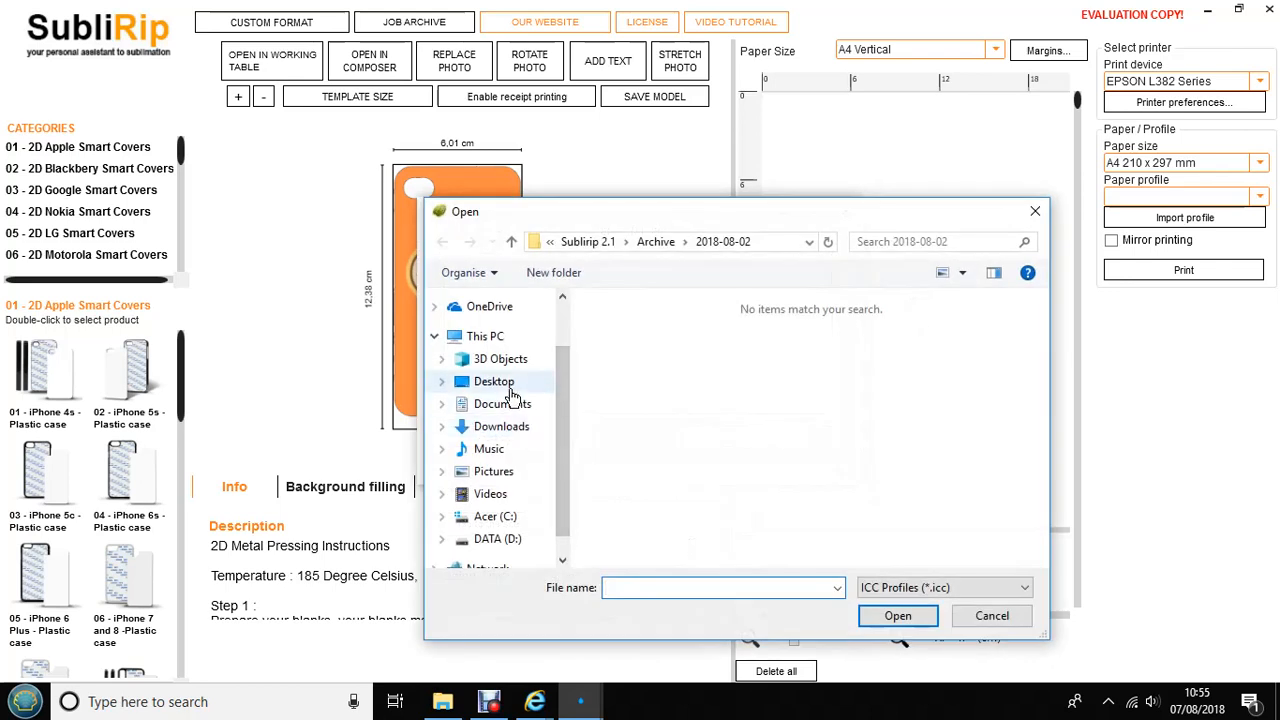
{"action": "left_click", "coordinate": [492, 380]}
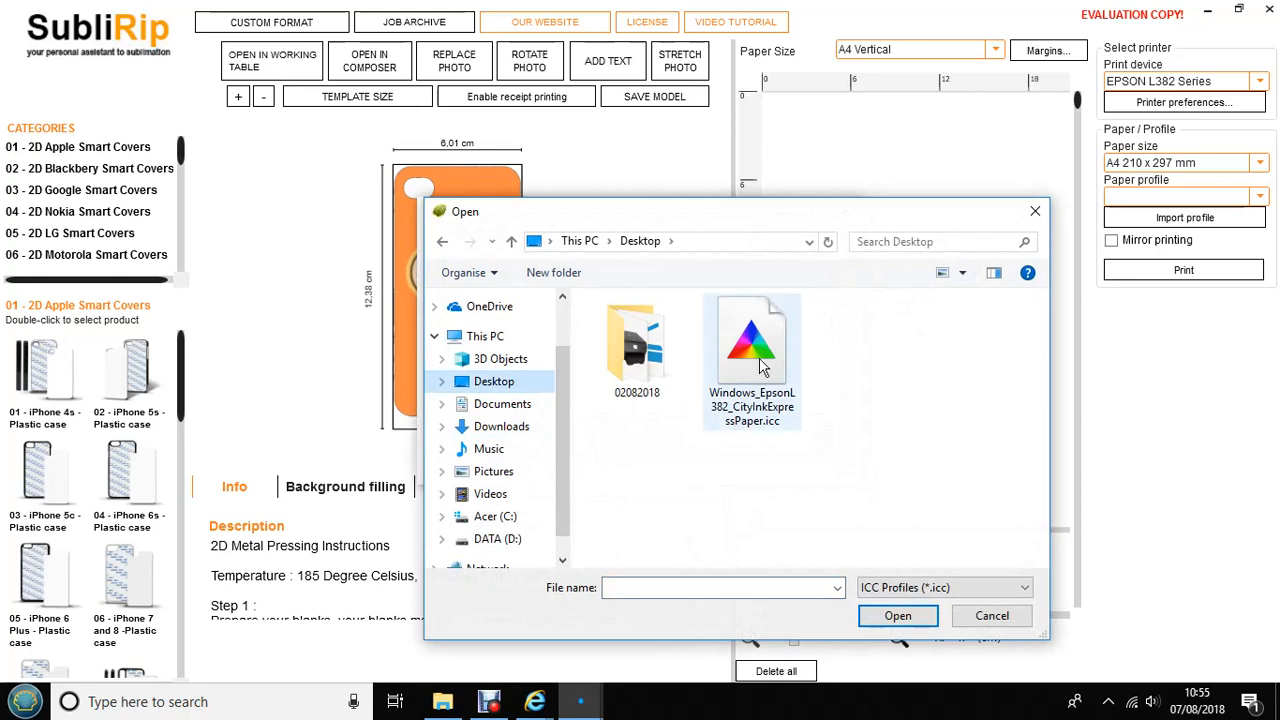
{"action": "left_click", "coordinate": [752, 344]}
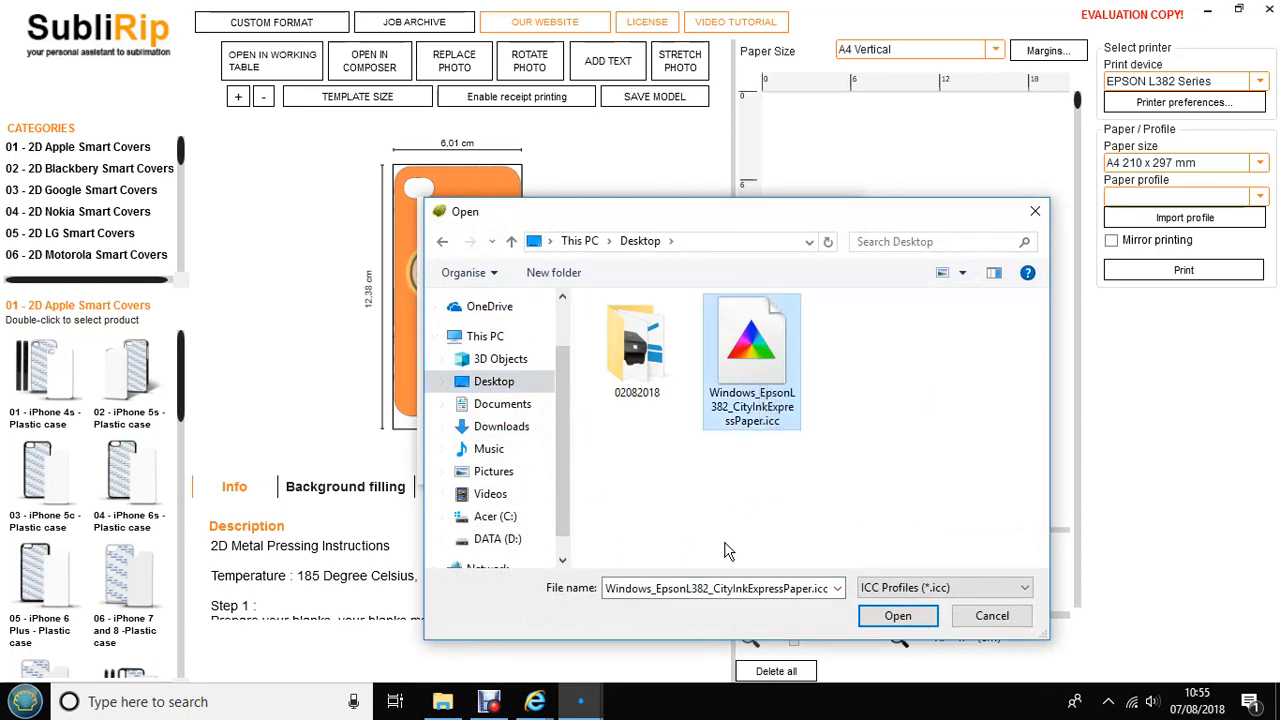
{"action": "mouse_move", "coordinate": [764, 464]}
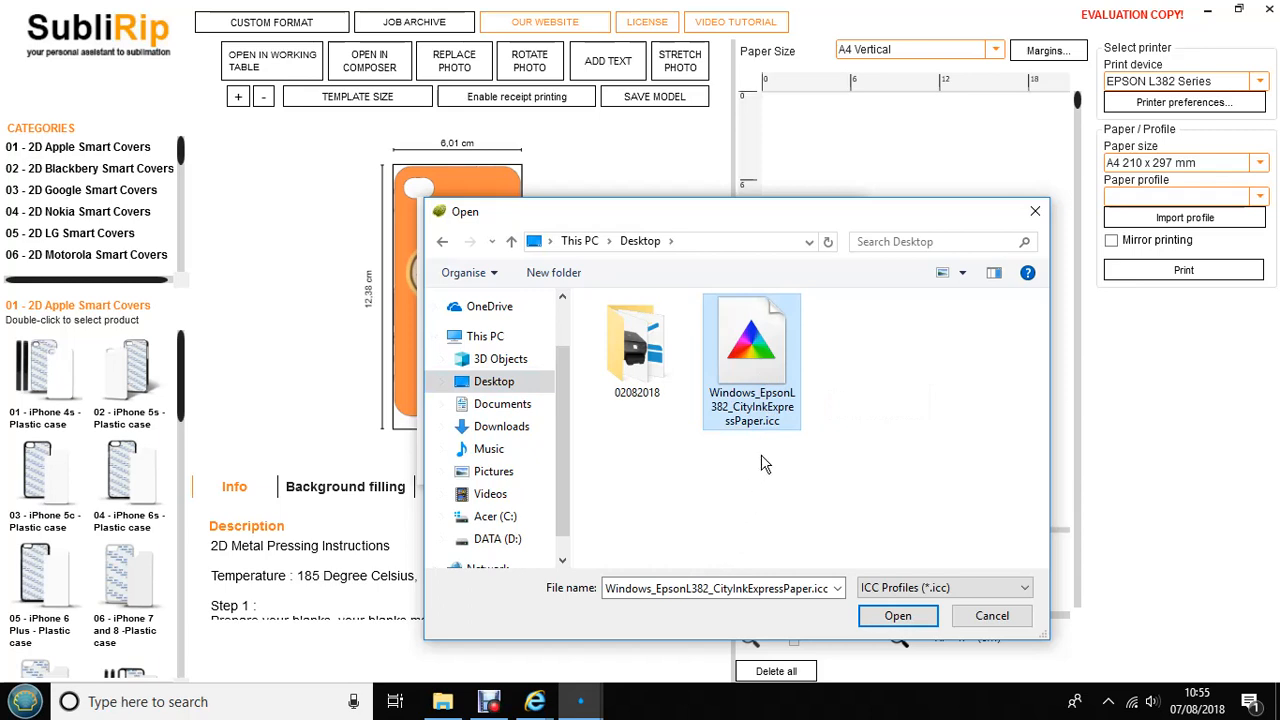
{"action": "mouse_move", "coordinate": [784, 344]}
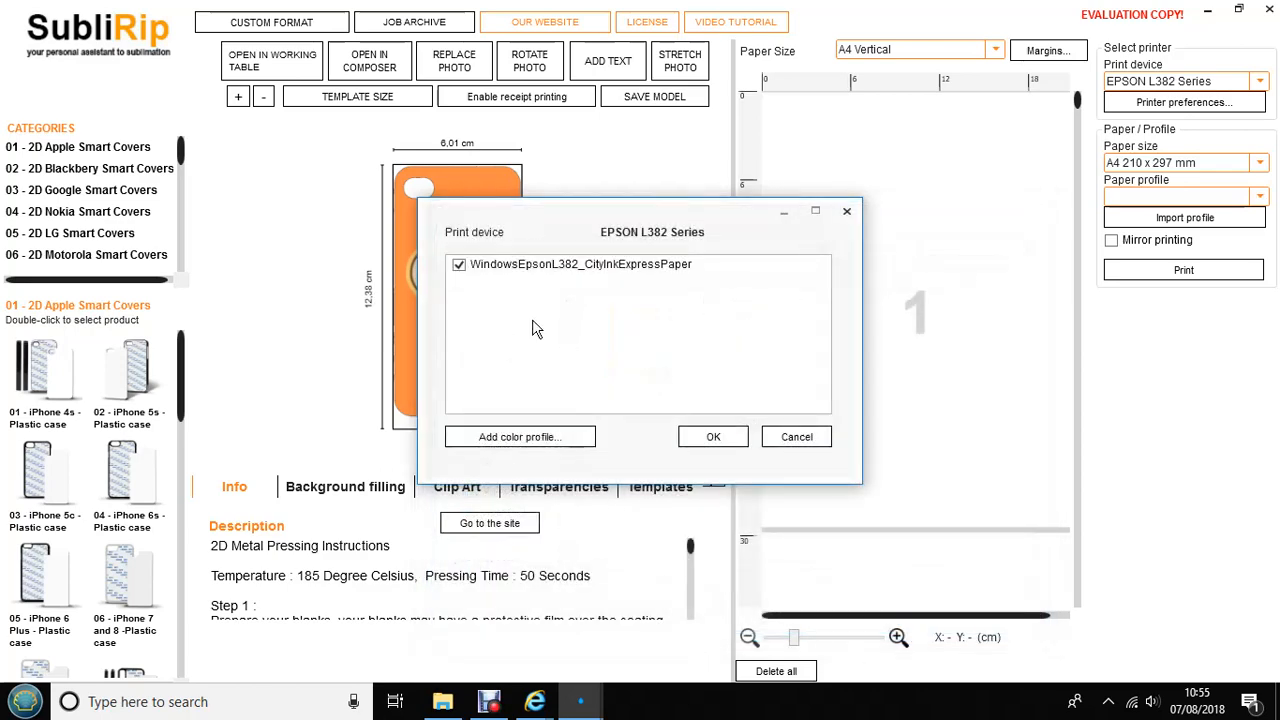
{"action": "mouse_move", "coordinate": [744, 456]}
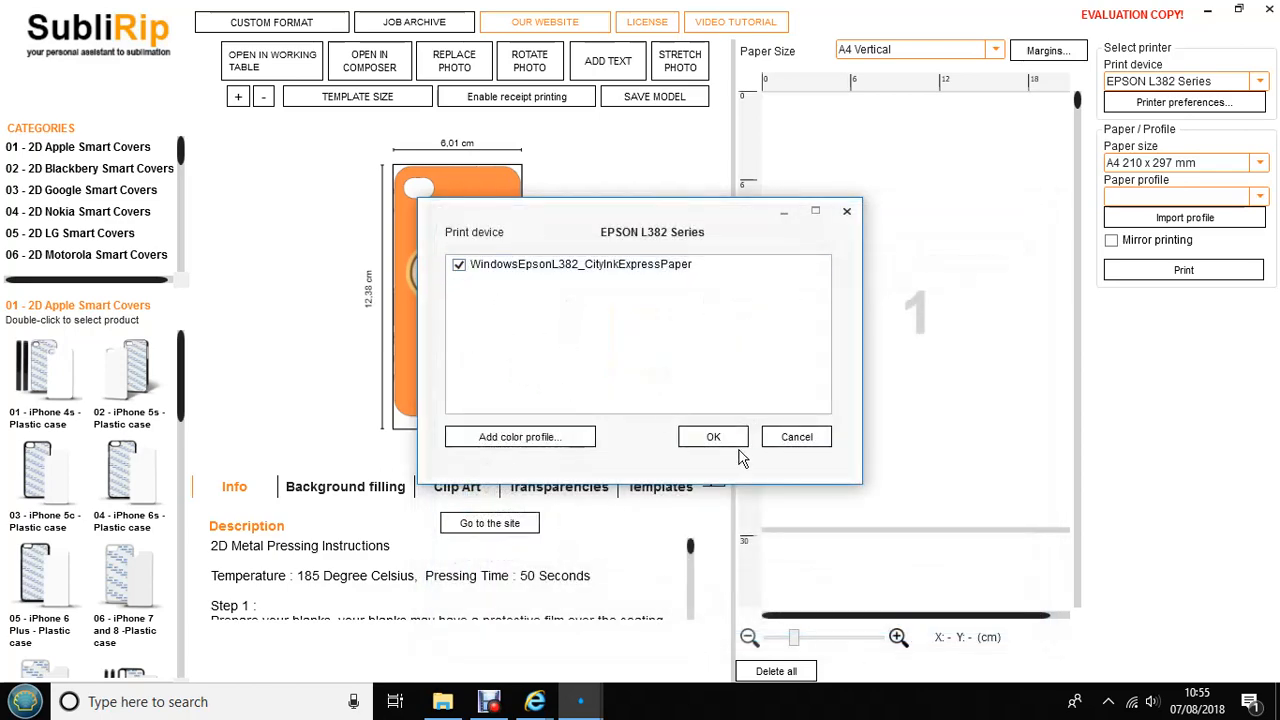
{"action": "left_click", "coordinate": [712, 436]}
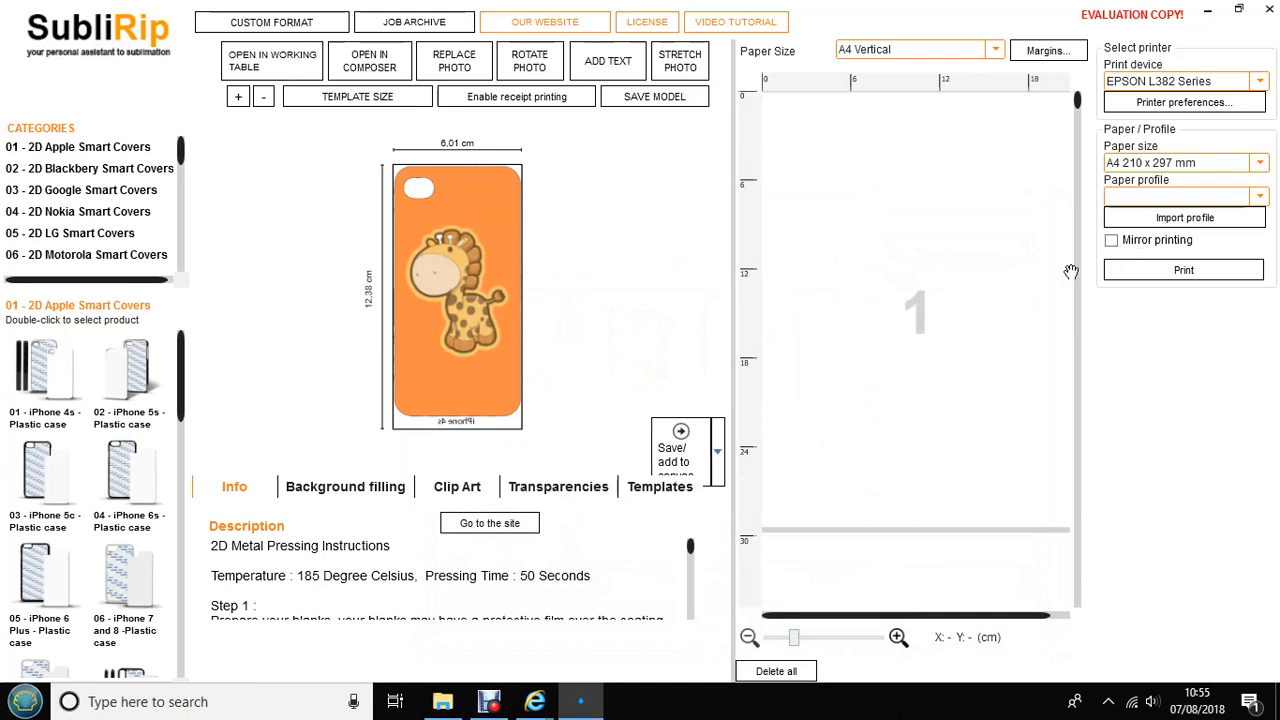
- Select the Windows_EpsonL382 paper profile and turn on mirror printing
{"action": "left_click", "coordinate": [1260, 196]}
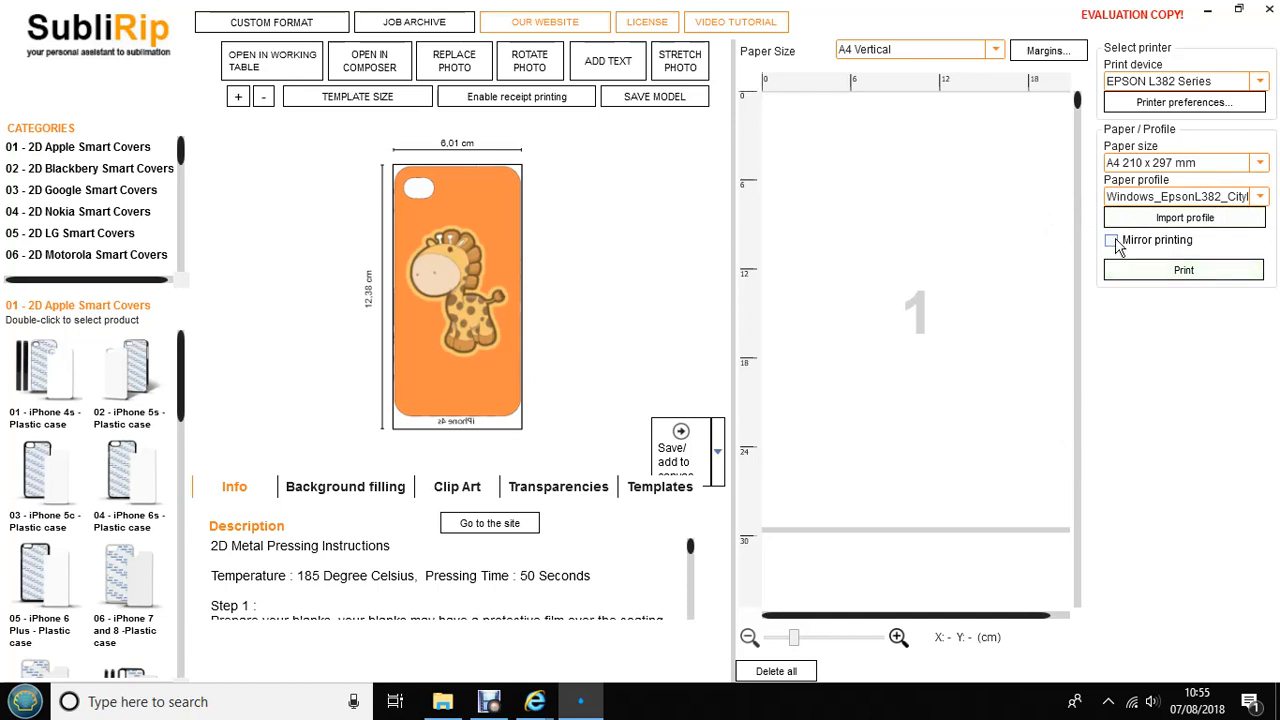
{"action": "left_click", "coordinate": [1110, 240]}
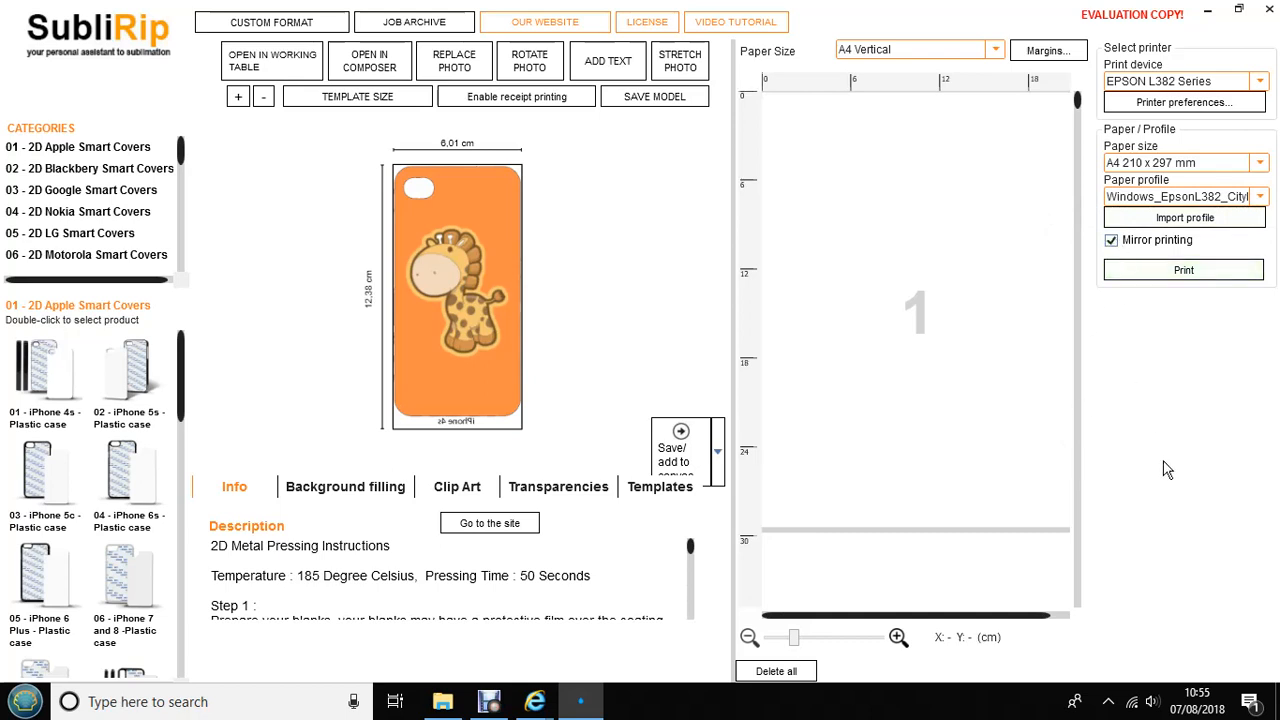
{"action": "mouse_move", "coordinate": [1172, 430]}
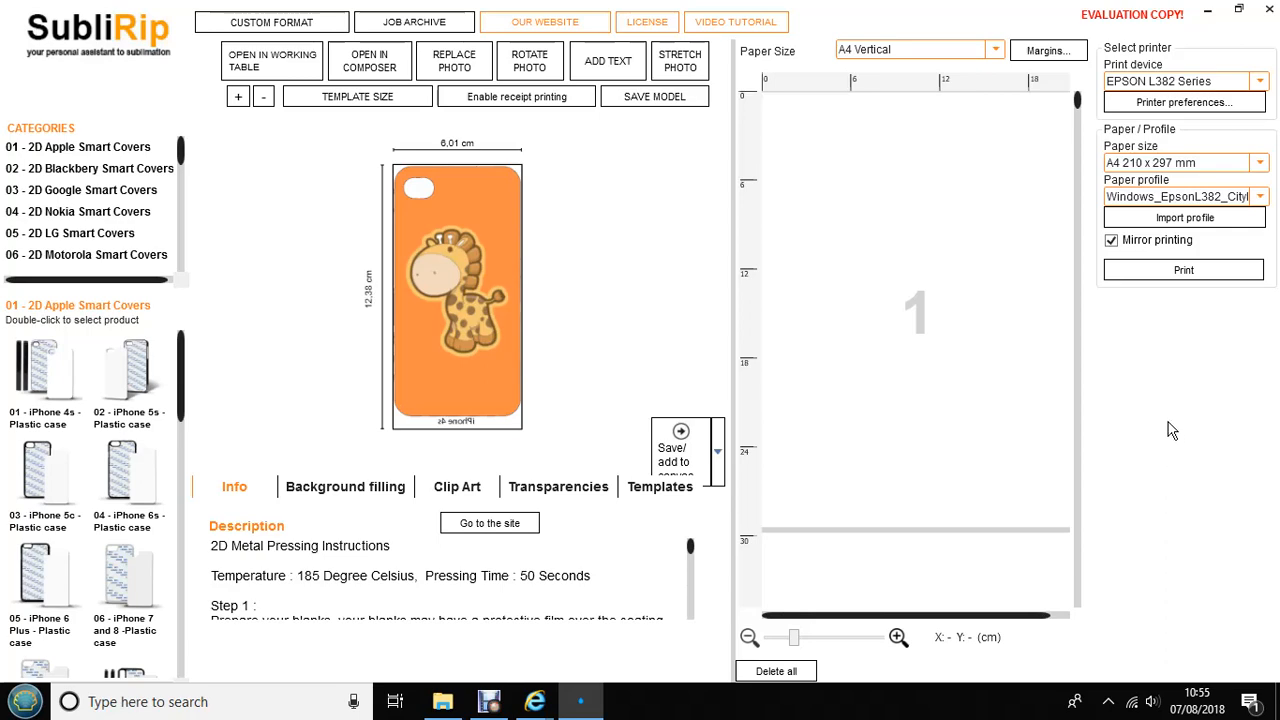
- Add the giraffe phone case design to the A4 print page, saving it as a JPEG first
{"action": "left_click", "coordinate": [680, 440]}
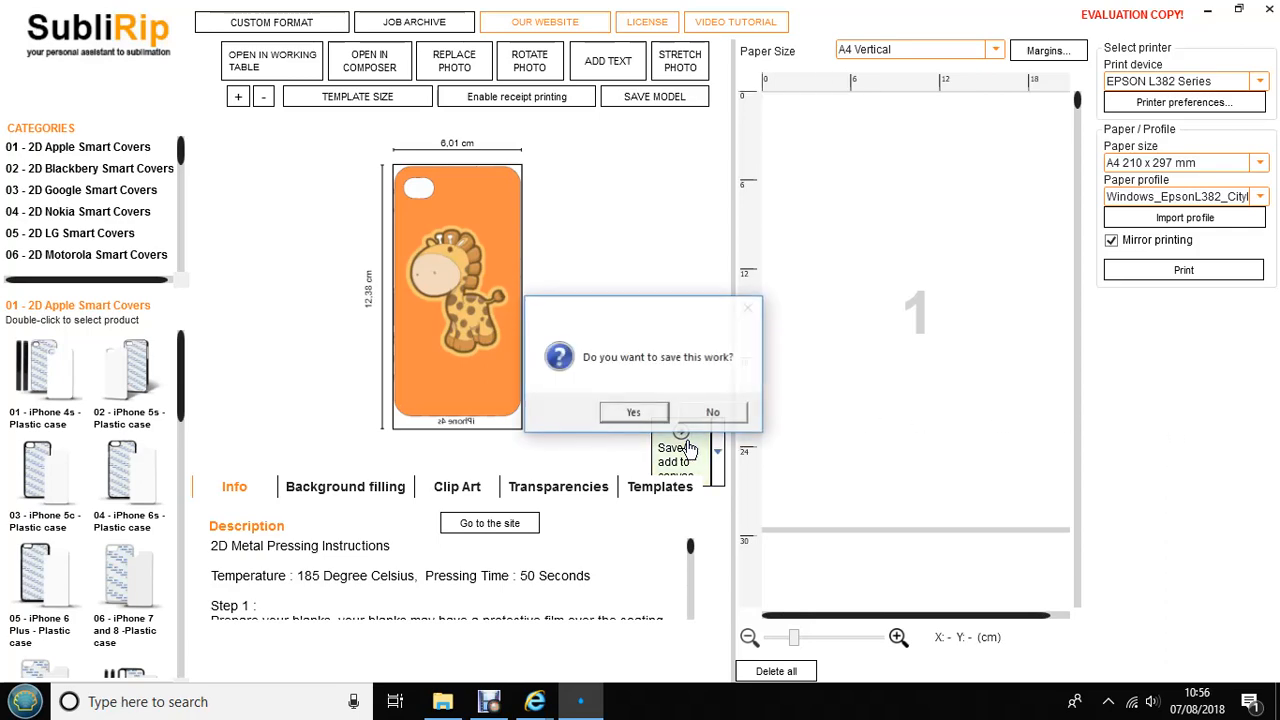
{"action": "left_click", "coordinate": [632, 412]}
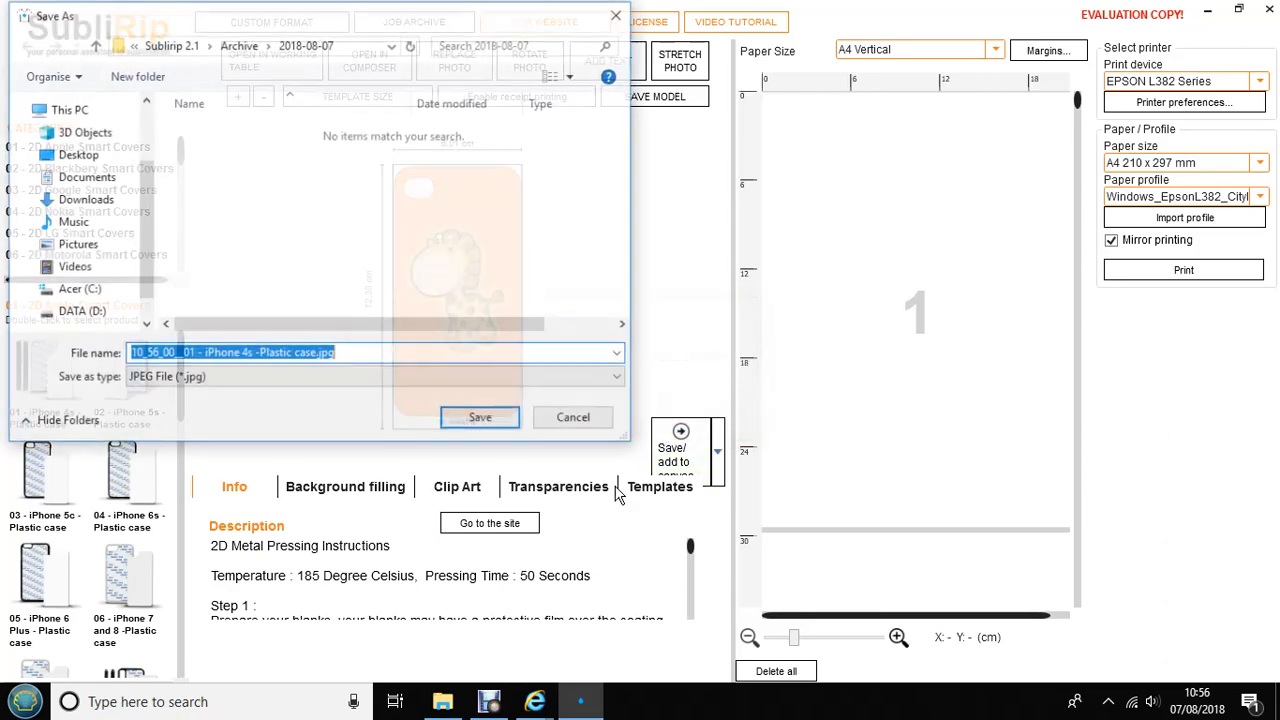
{"action": "left_click", "coordinate": [480, 418]}
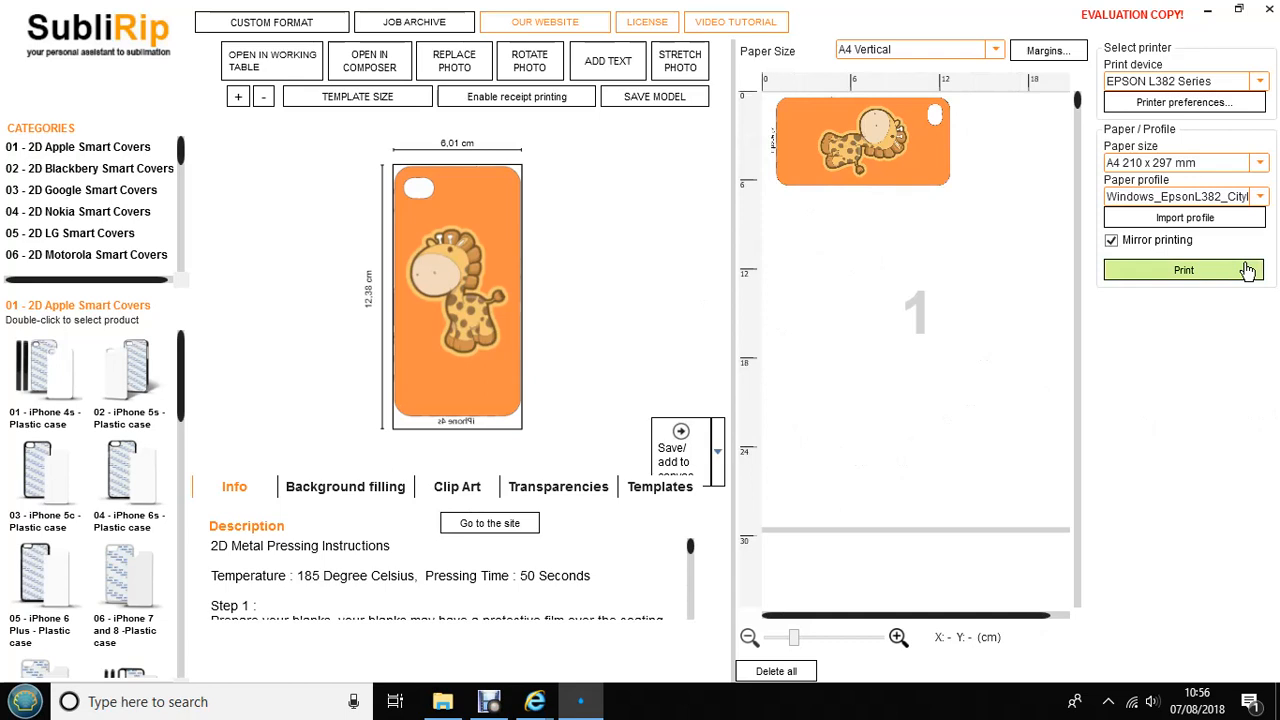
{"action": "mouse_move", "coordinate": [1200, 432]}
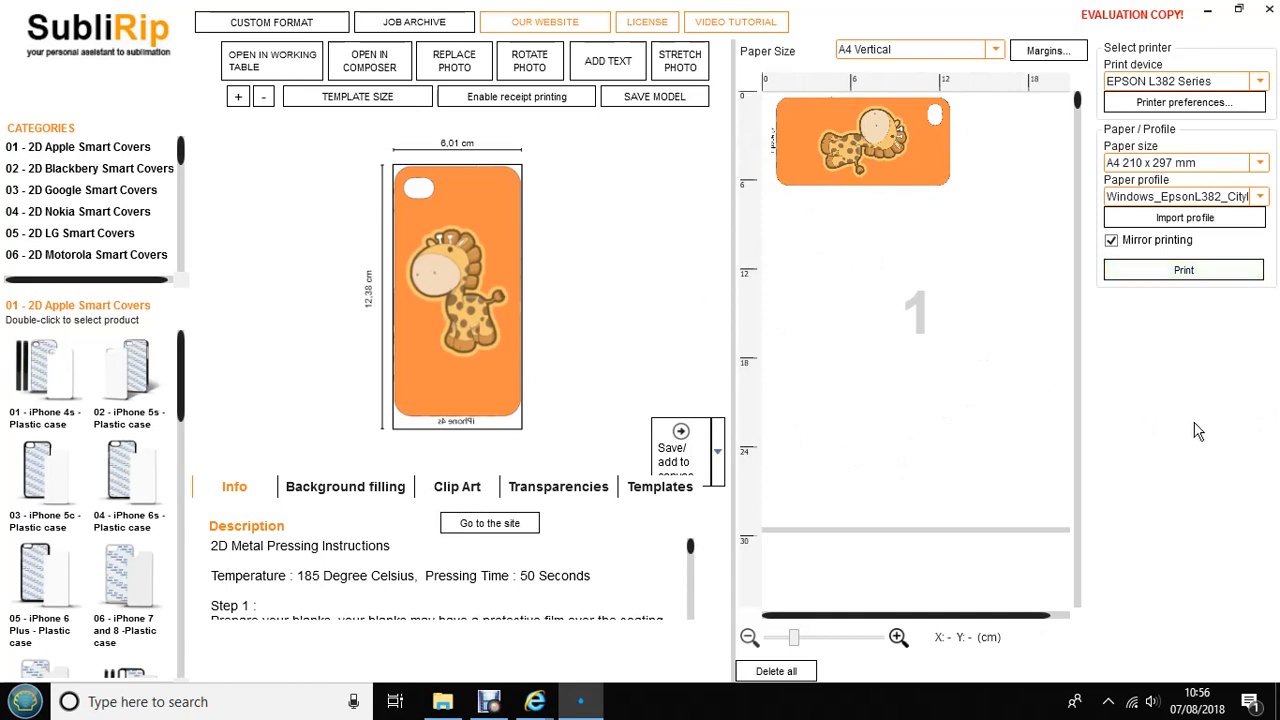